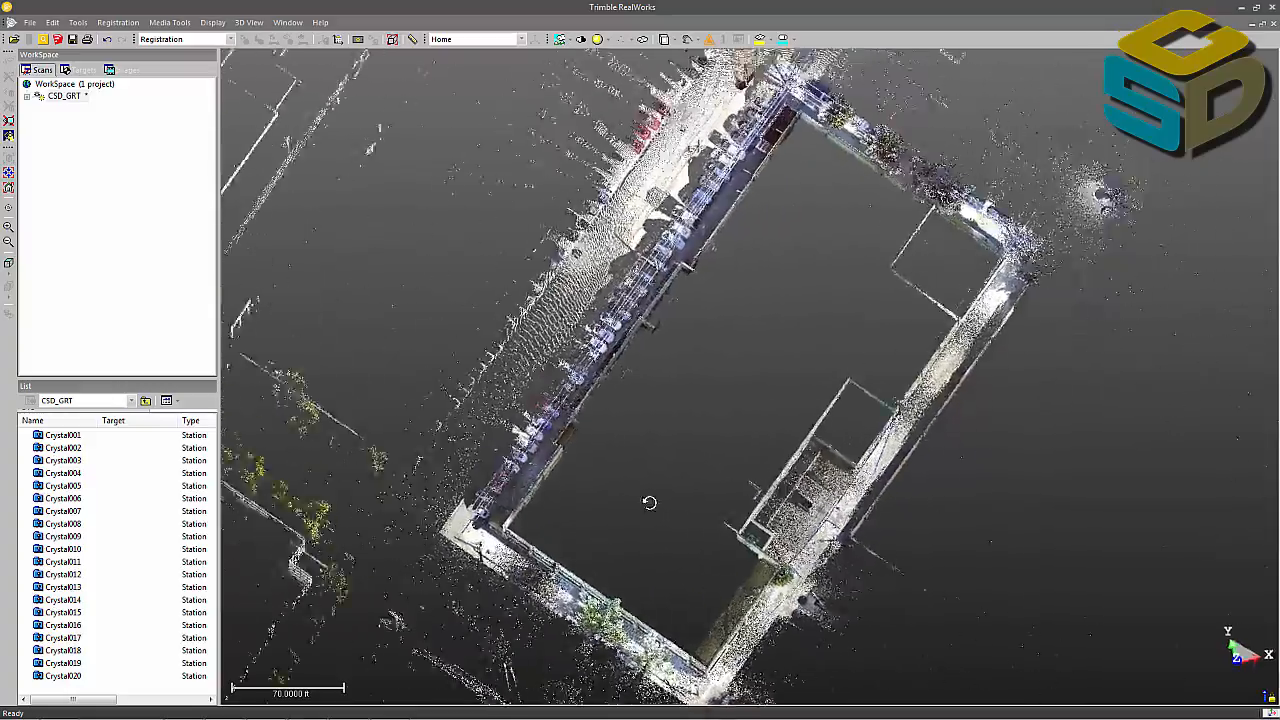
Inspect the building cloud from overhead and close the measurement tools
{"action": "left_click_drag", "start_coordinate": [648, 502], "coordinate": [794, 544]}
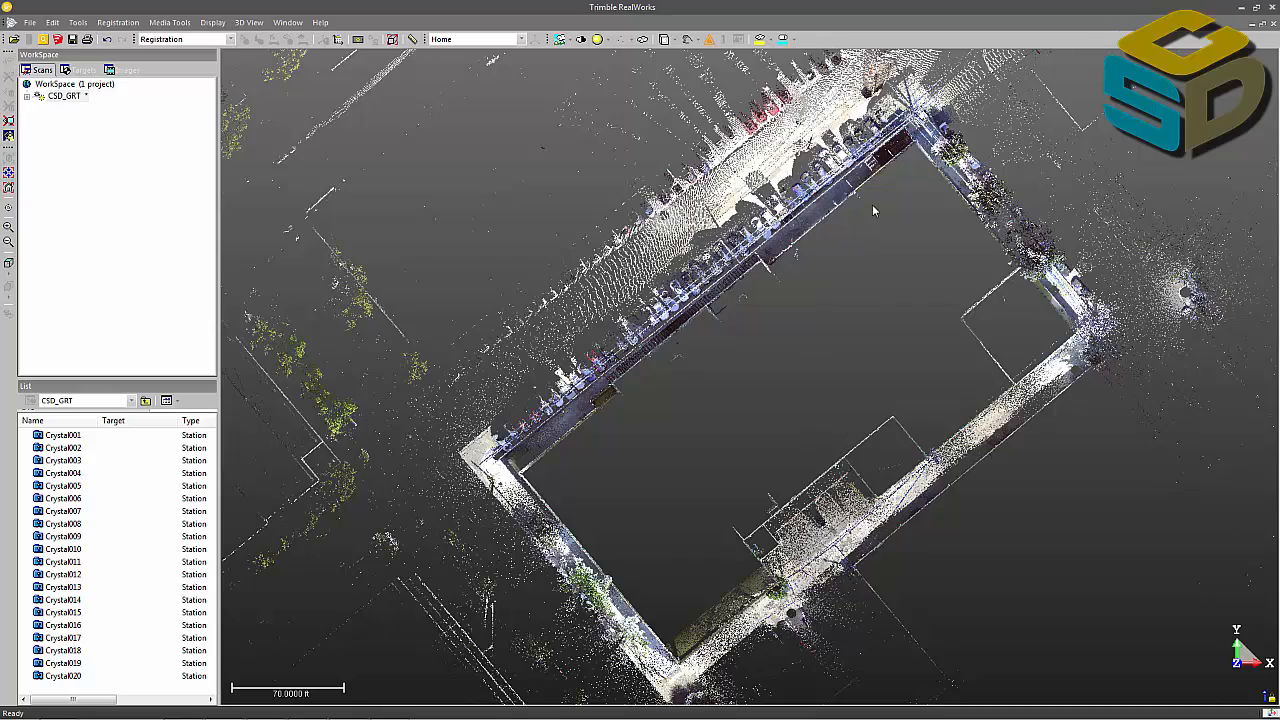
{"action": "scroll", "scroll_direction": "down", "scroll_amount": 3}
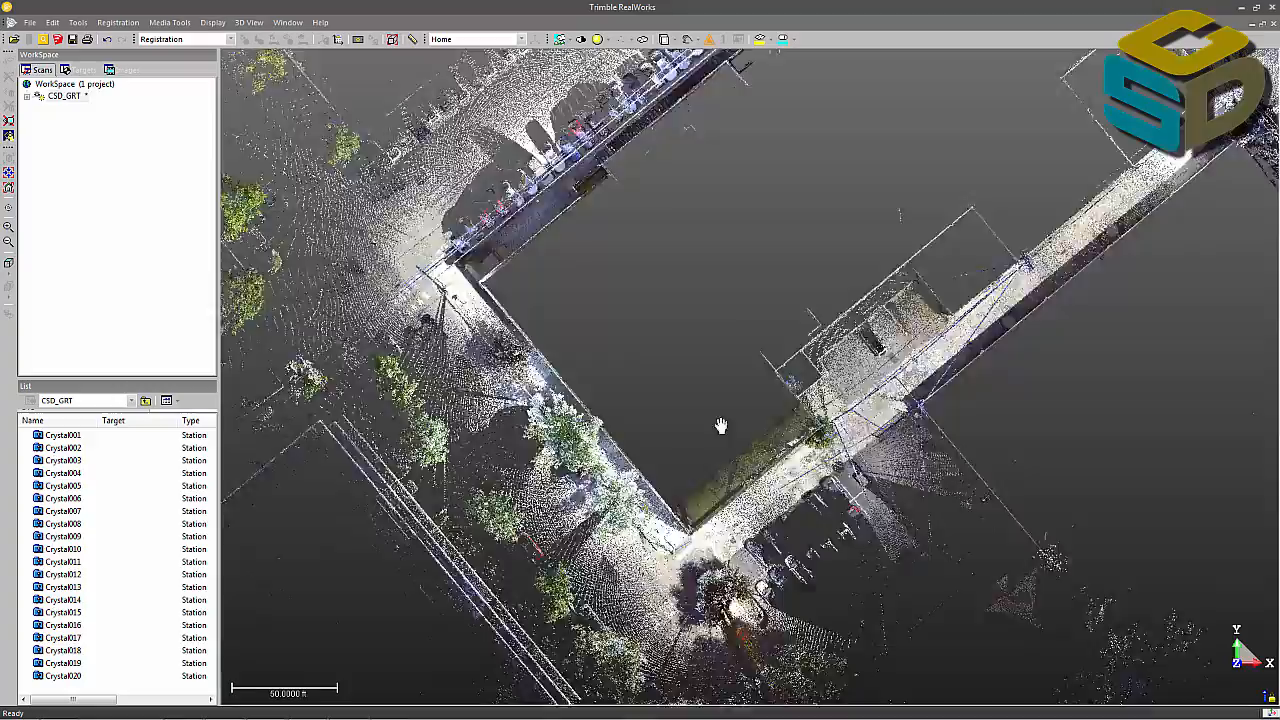
{"action": "left_click_drag", "start_coordinate": [720, 428], "coordinate": [928, 348]}
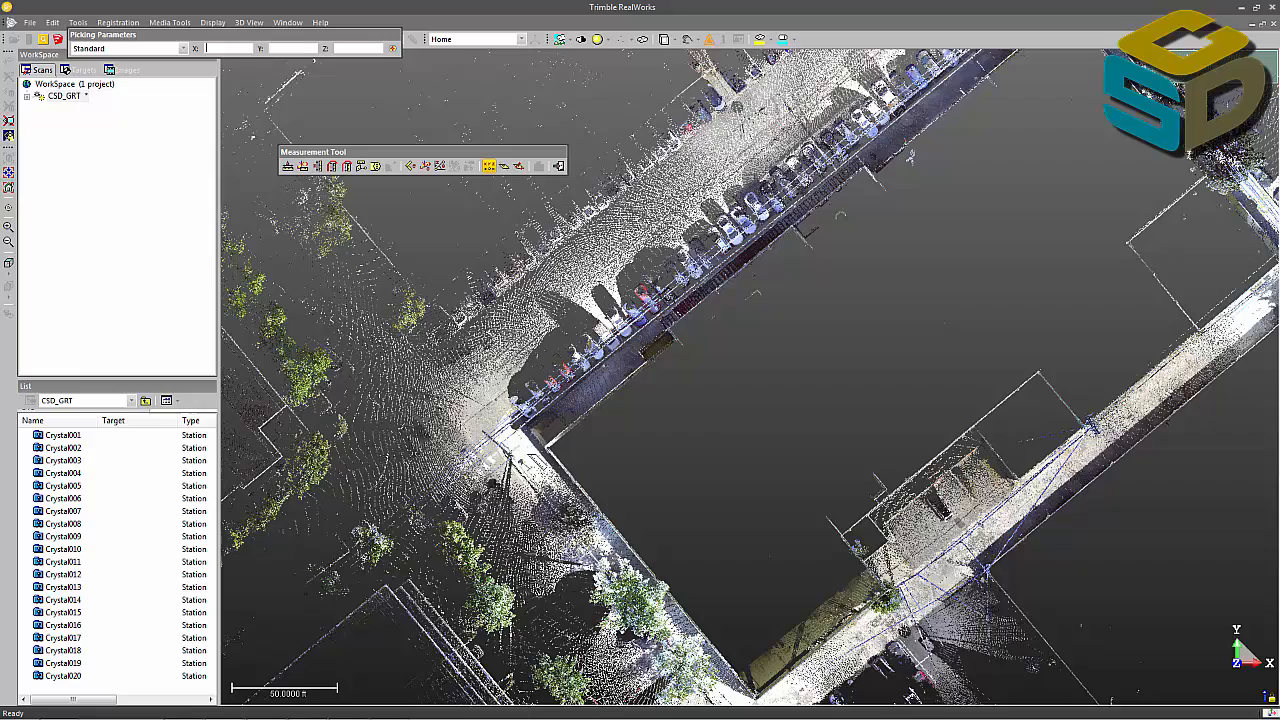
{"action": "left_click", "coordinate": [552, 420]}
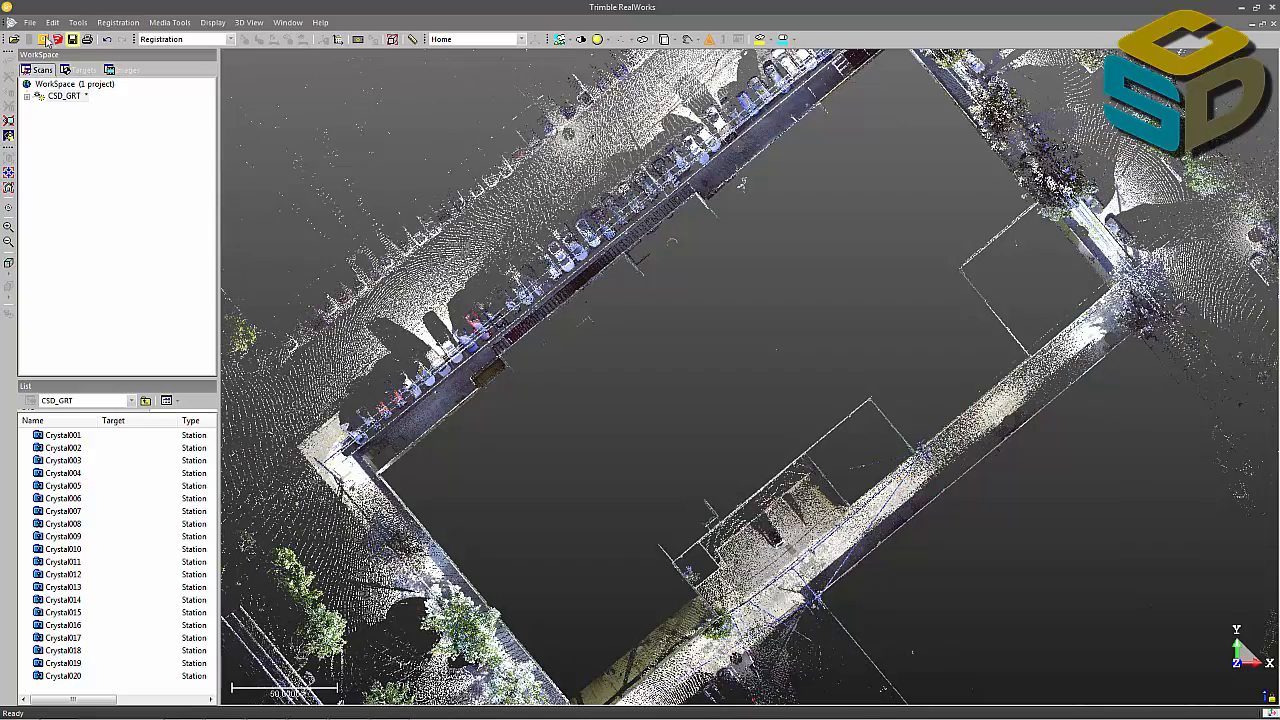
{"action": "mouse_move", "coordinate": [12, 40]}
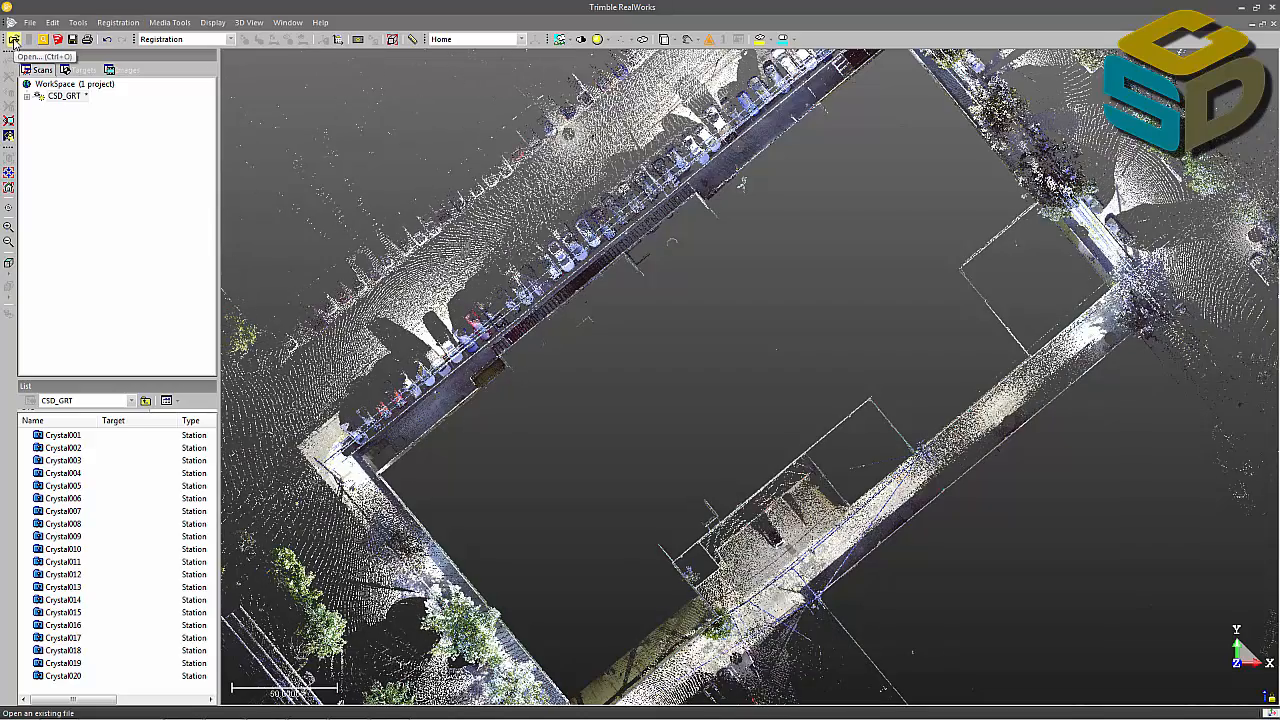
Load Control.txt as Surveying RealWorks ASCII with PointId, X, Y, Z, Description format
{"action": "left_click", "coordinate": [12, 40]}
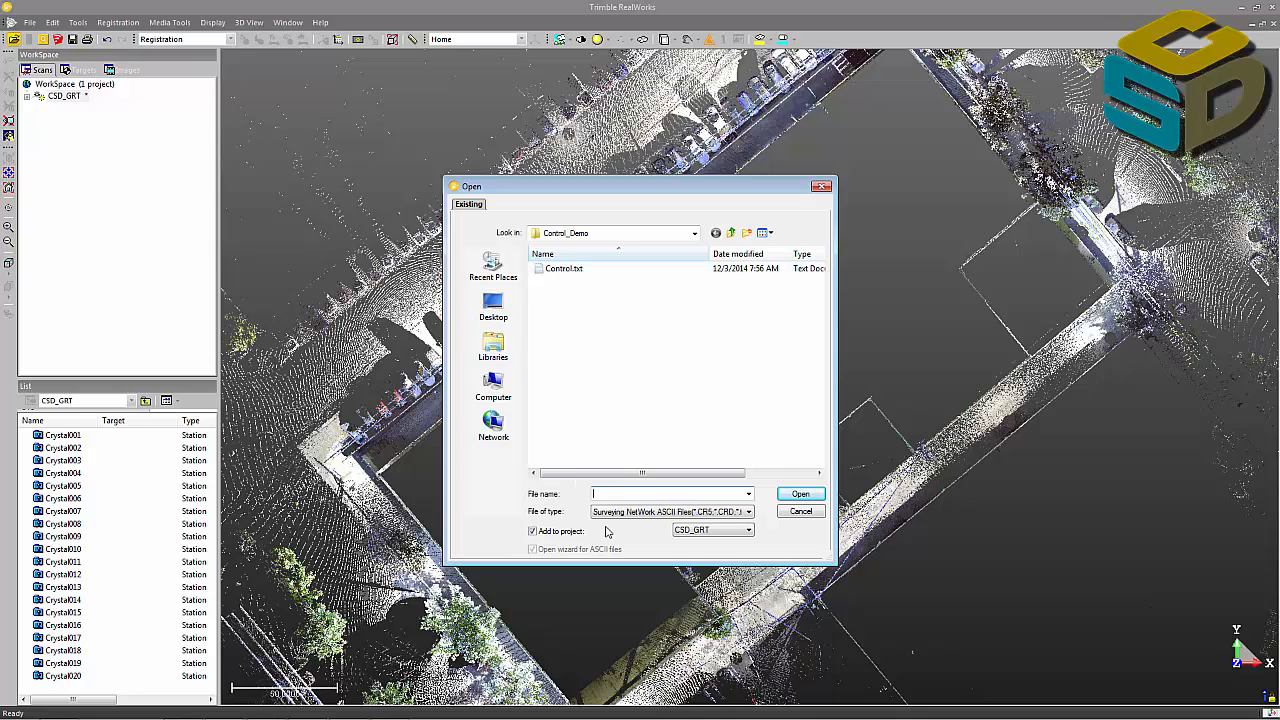
{"action": "left_click", "coordinate": [776, 512]}
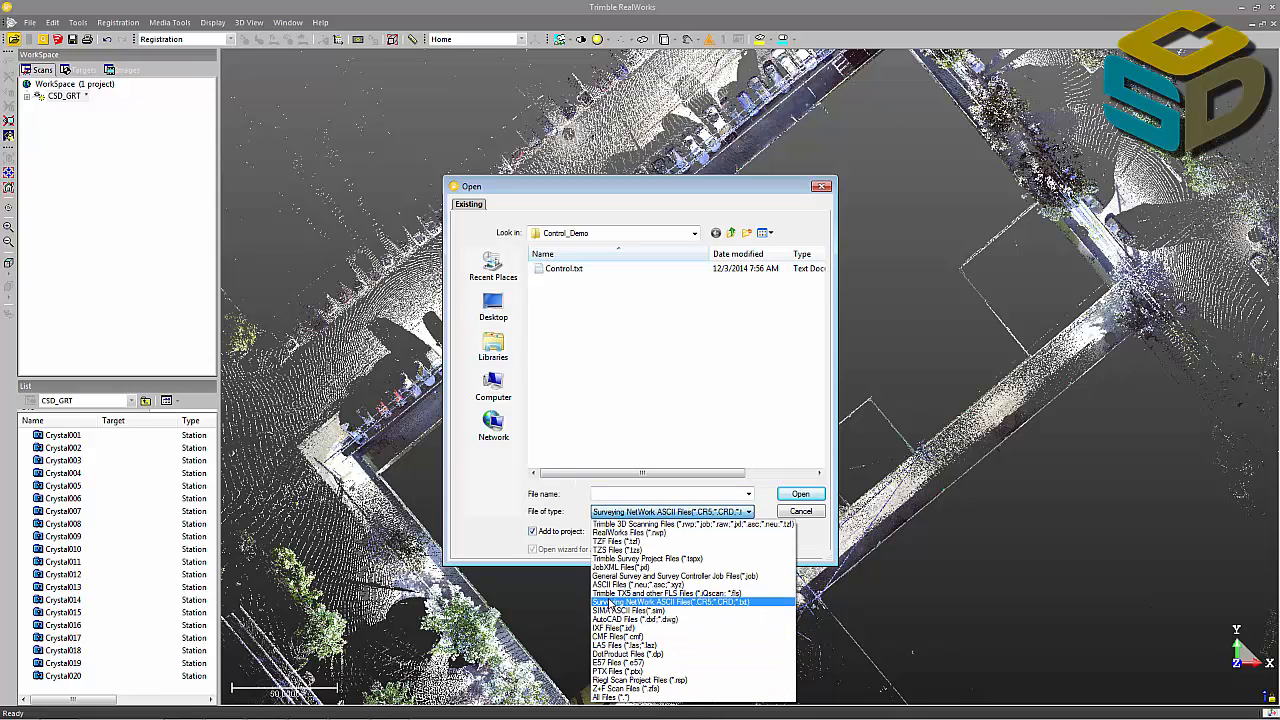
{"action": "left_click", "coordinate": [564, 268]}
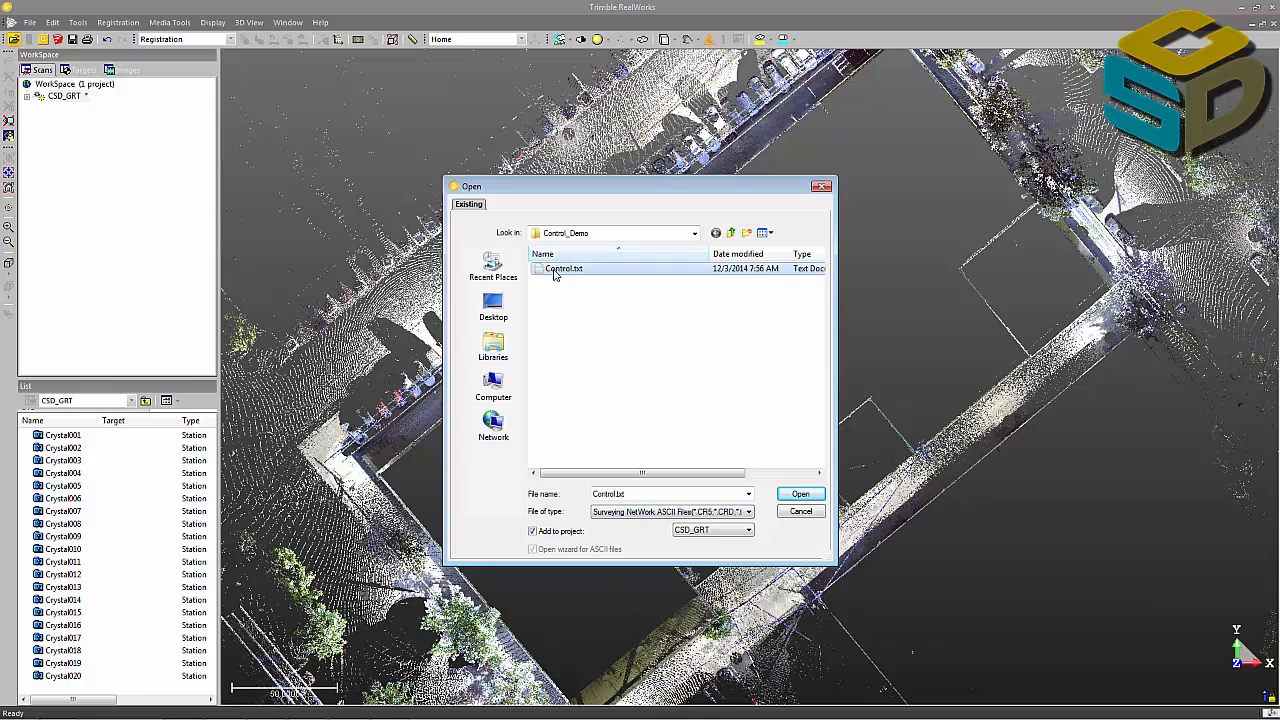
{"action": "left_click", "coordinate": [800, 492]}
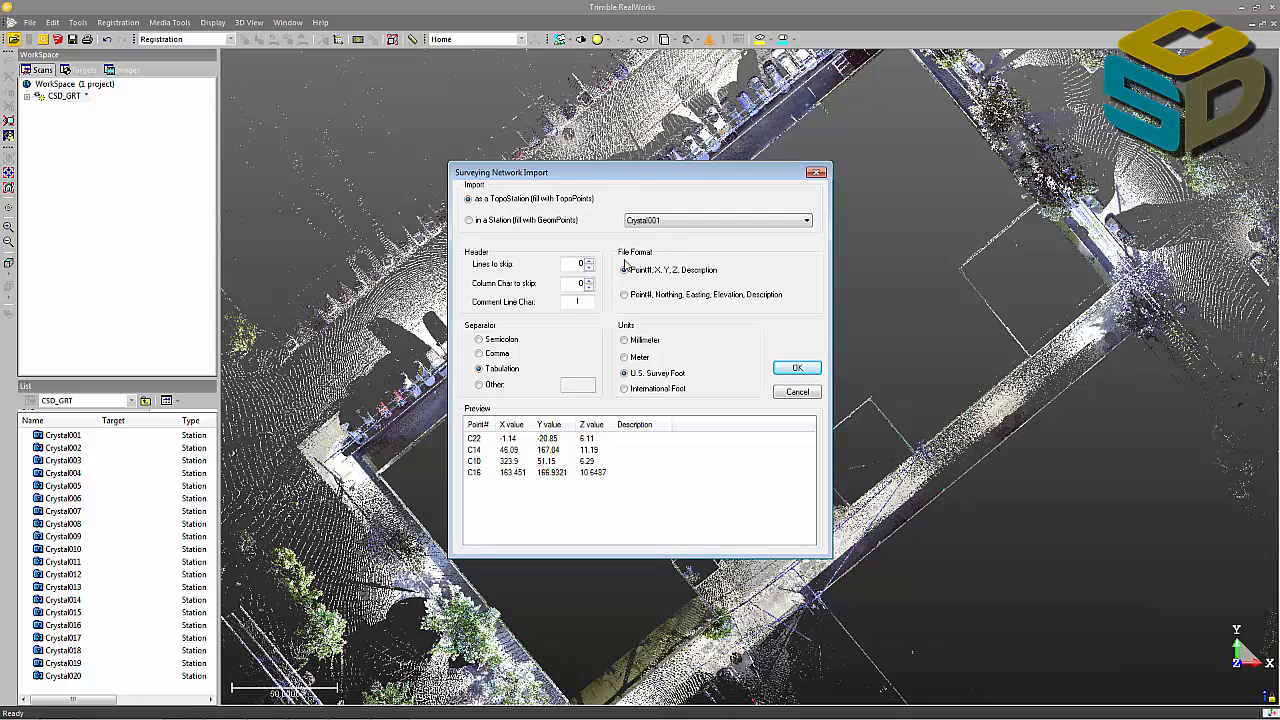
{"action": "left_click", "coordinate": [624, 270]}
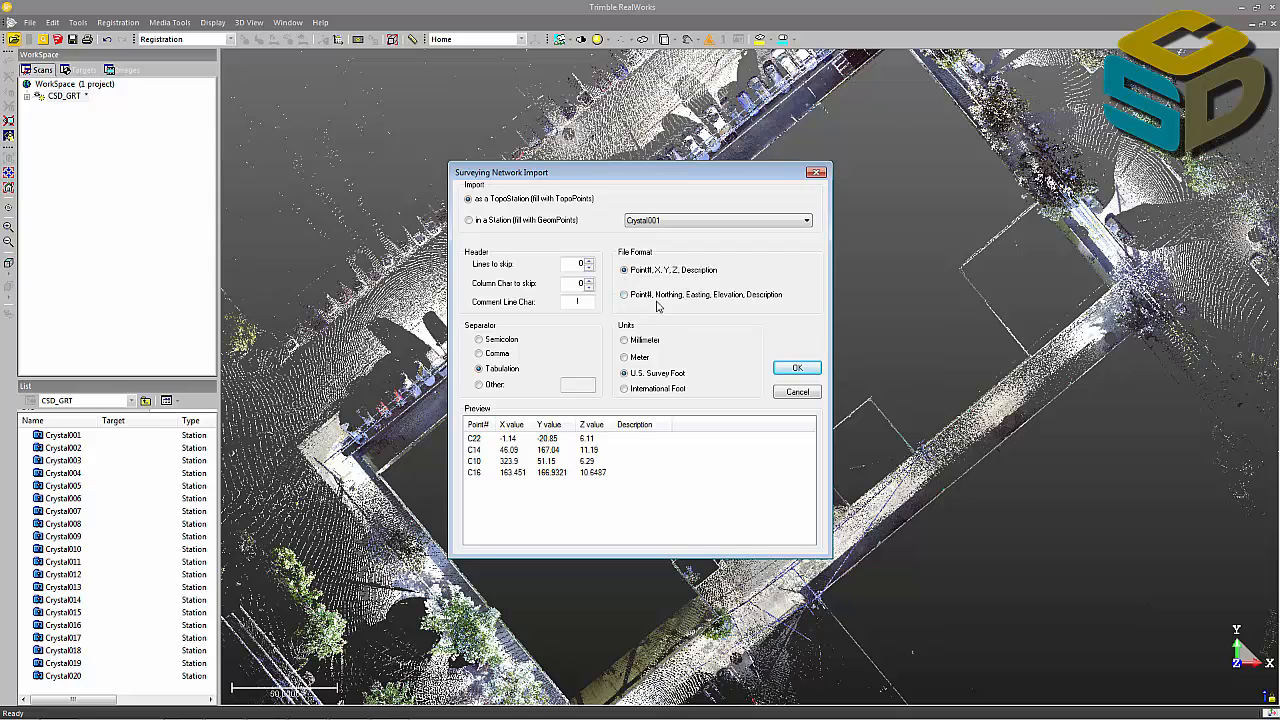
{"action": "mouse_move", "coordinate": [730, 308]}
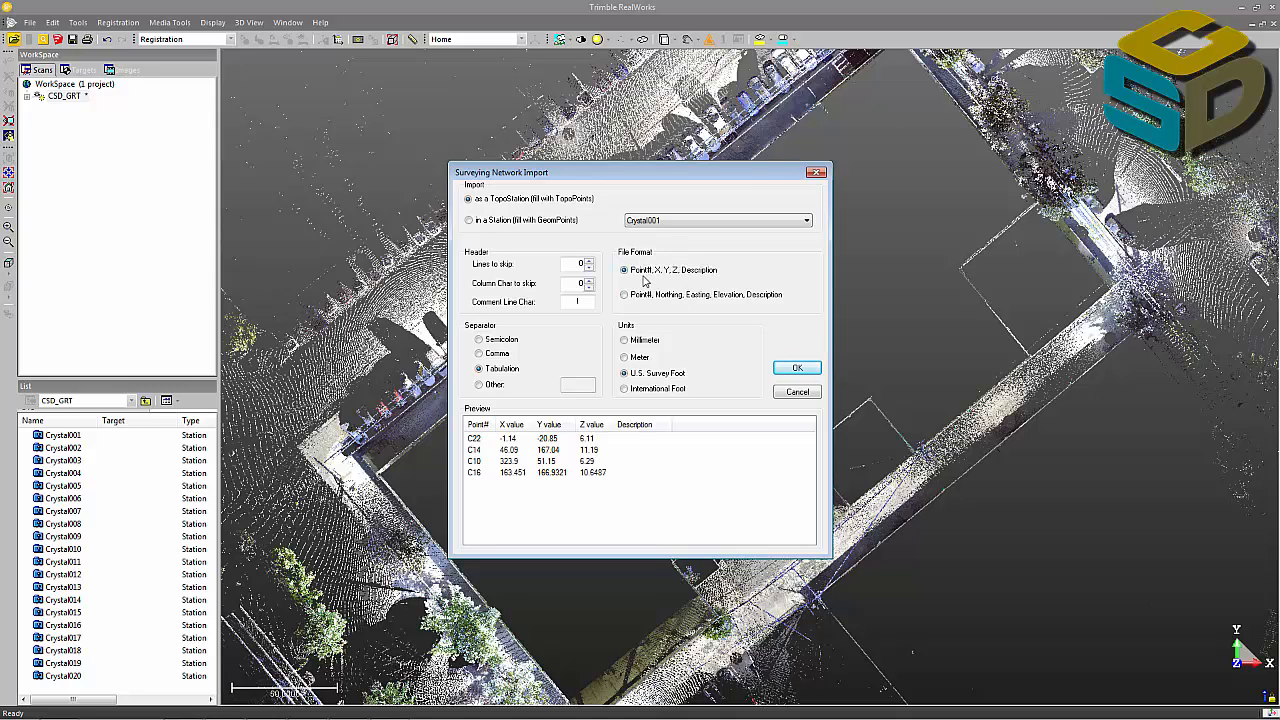
{"action": "mouse_move", "coordinate": [674, 288]}
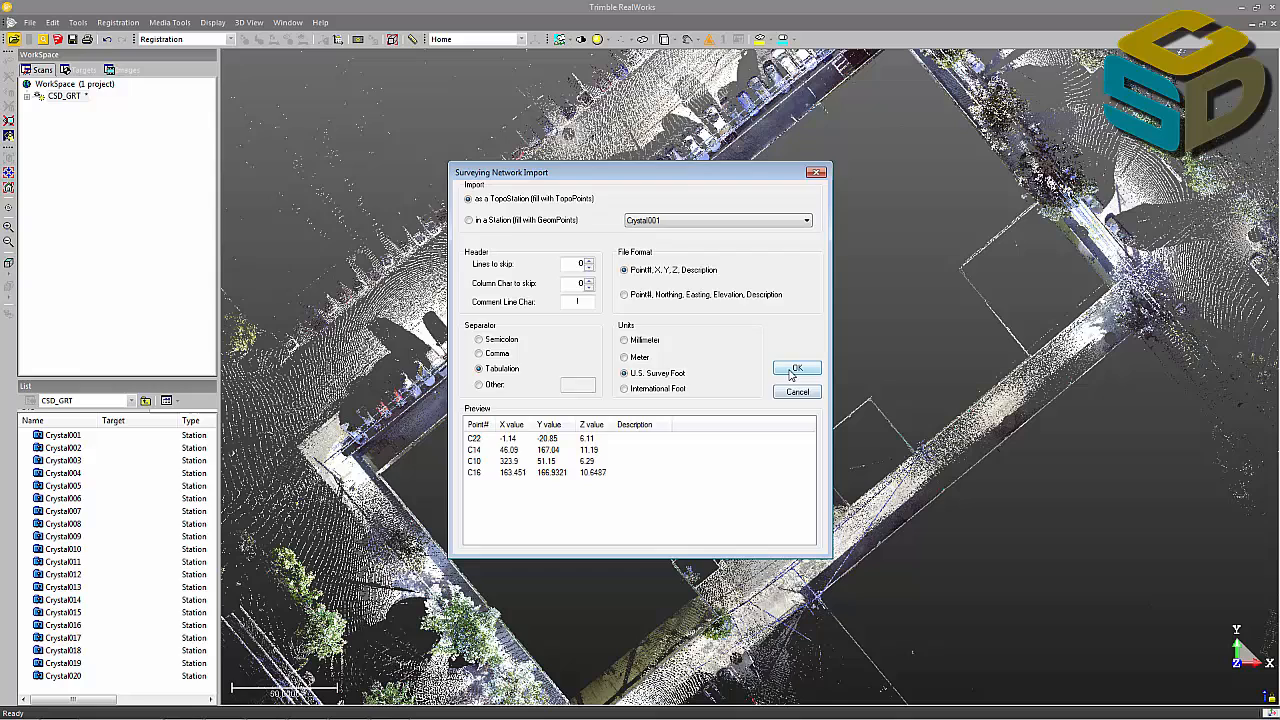
Import the control points and select the CSD_ORT project for georeferencing
{"action": "left_click", "coordinate": [796, 368]}
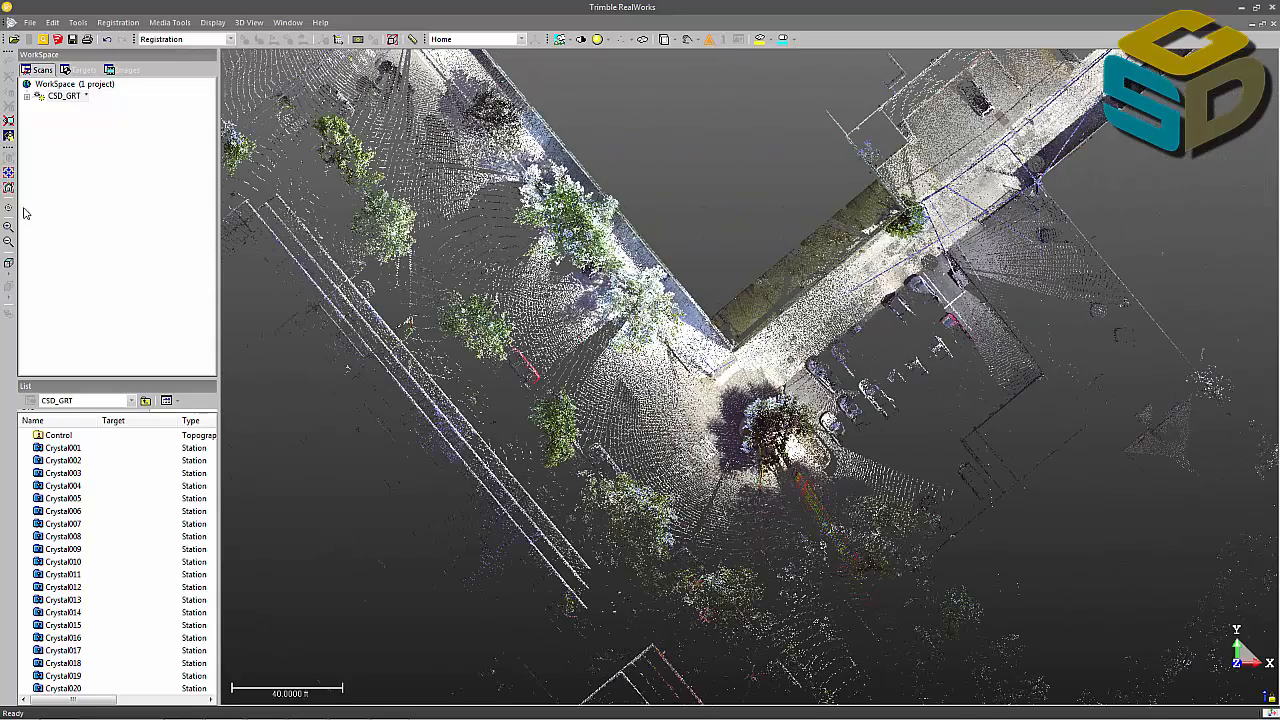
{"action": "mouse_move", "coordinate": [10, 210]}
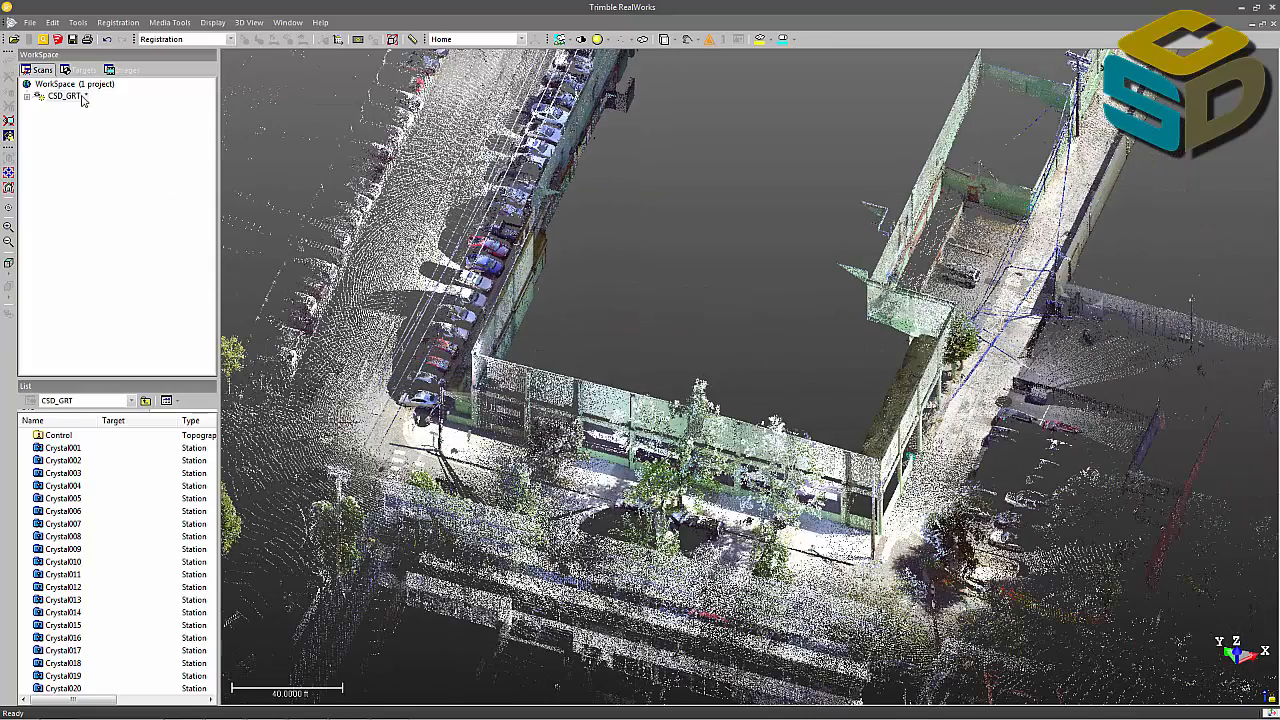
{"action": "left_click", "coordinate": [64, 98]}
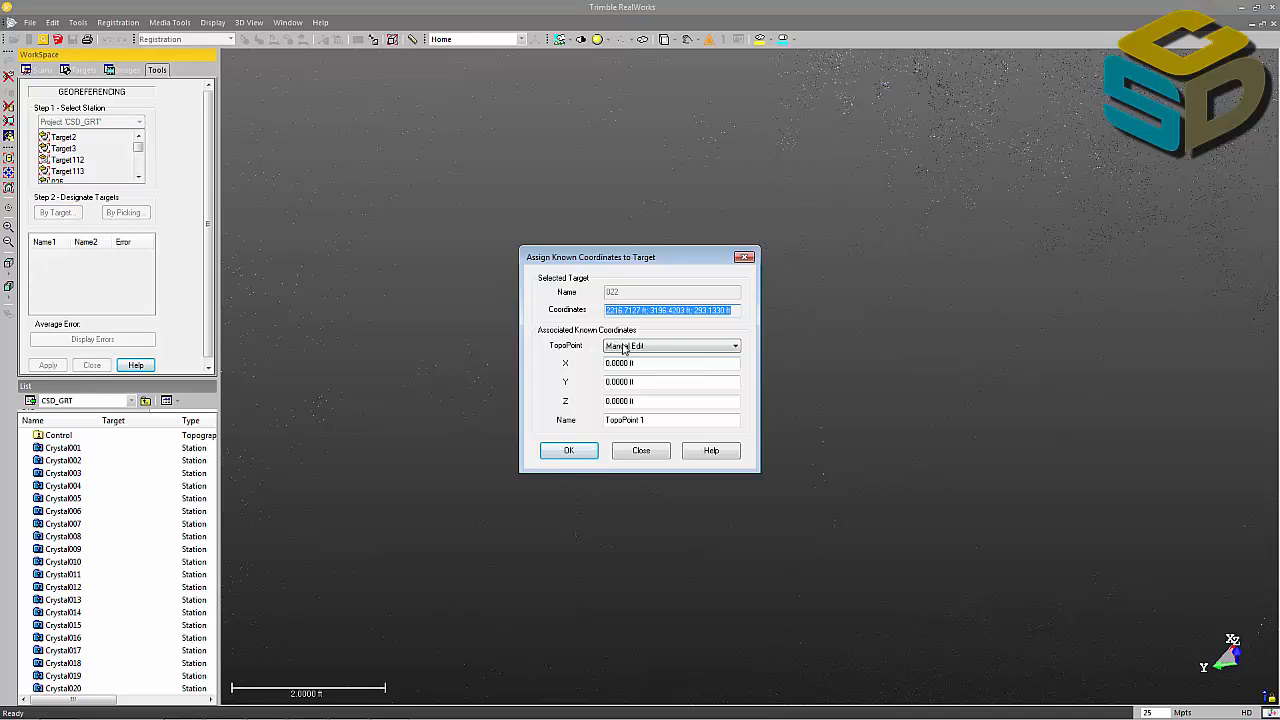
Assign TopoPoints C20 and C14 as known coordinates for the first two targets
{"action": "left_click", "coordinate": [734, 344]}
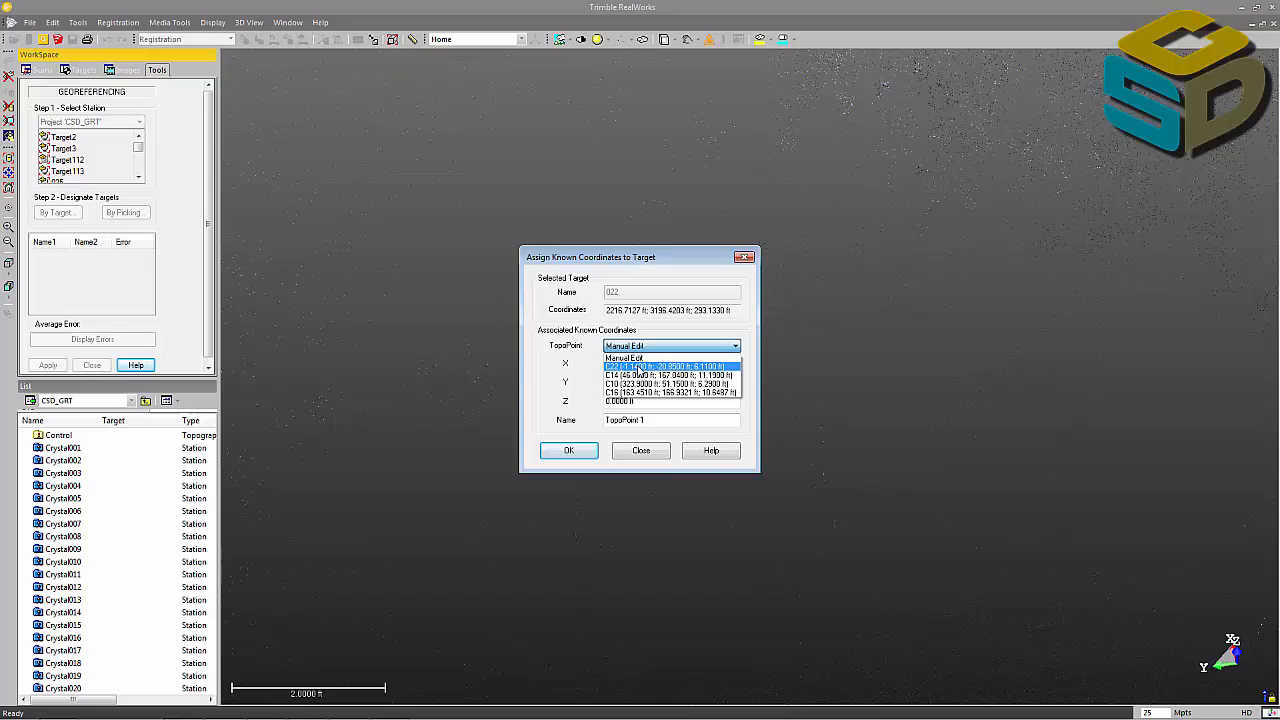
{"action": "left_click", "coordinate": [668, 366]}
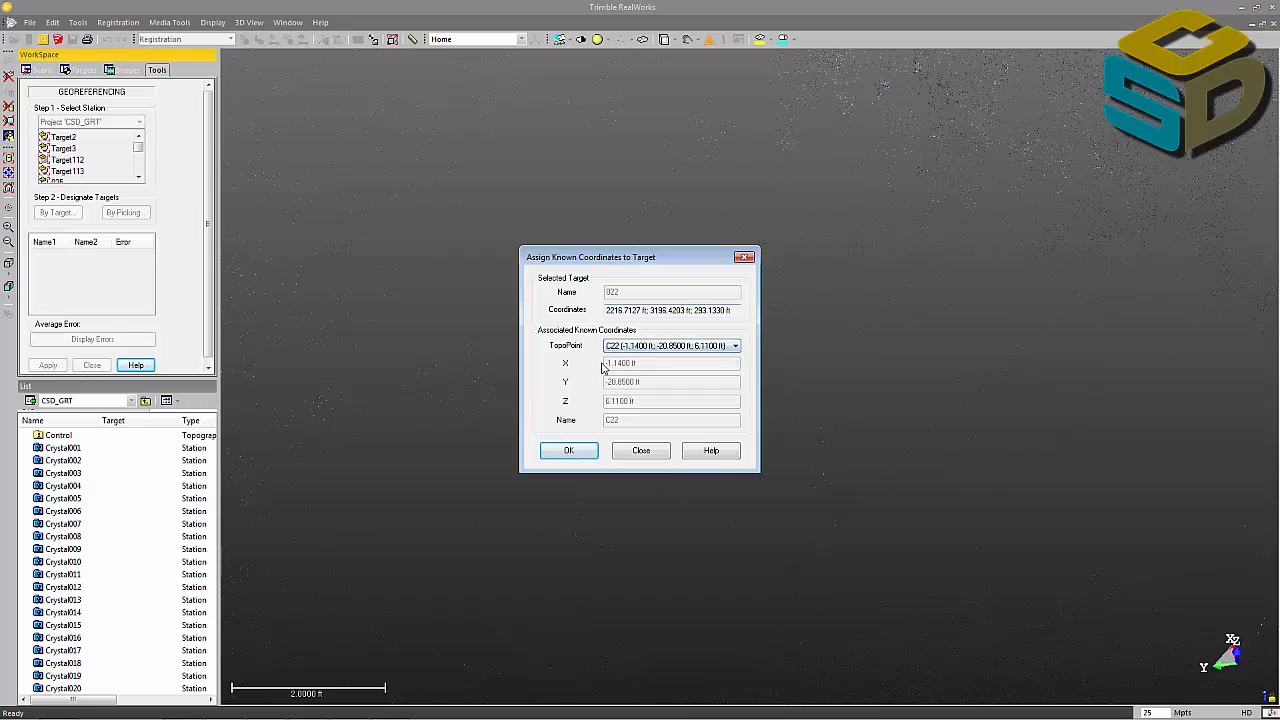
{"action": "left_click", "coordinate": [568, 450]}
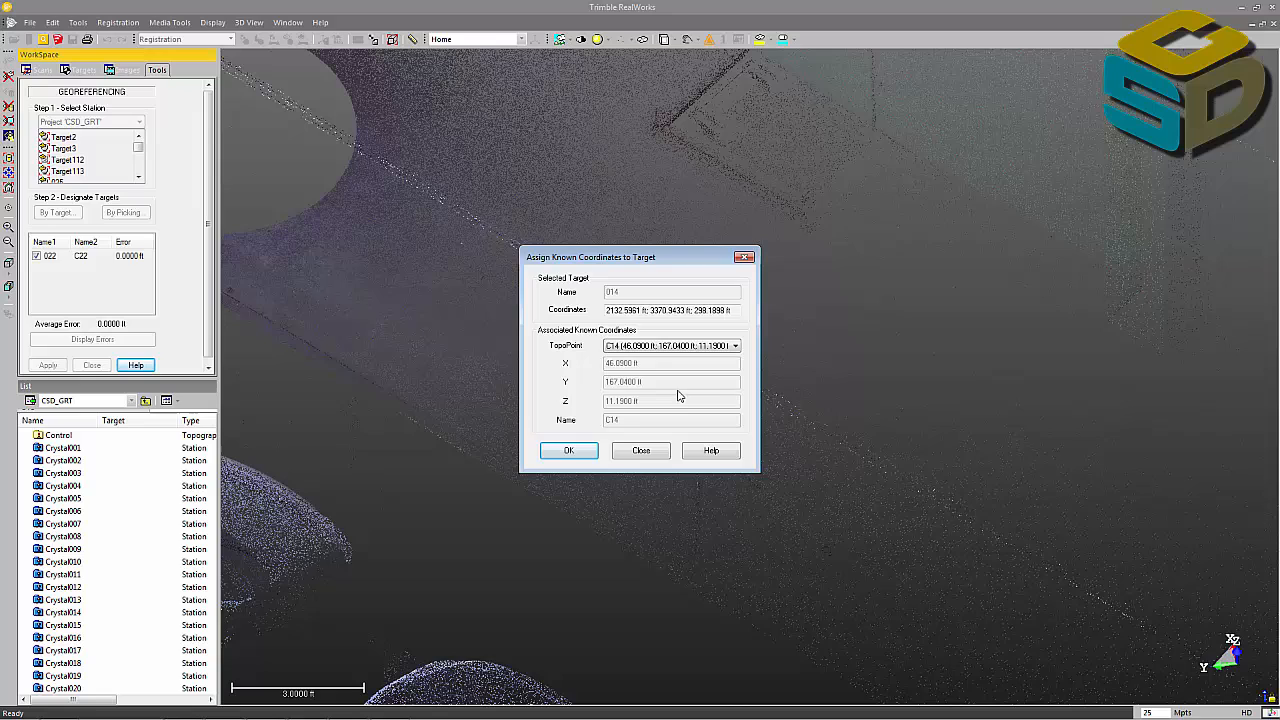
{"action": "left_click", "coordinate": [568, 450]}
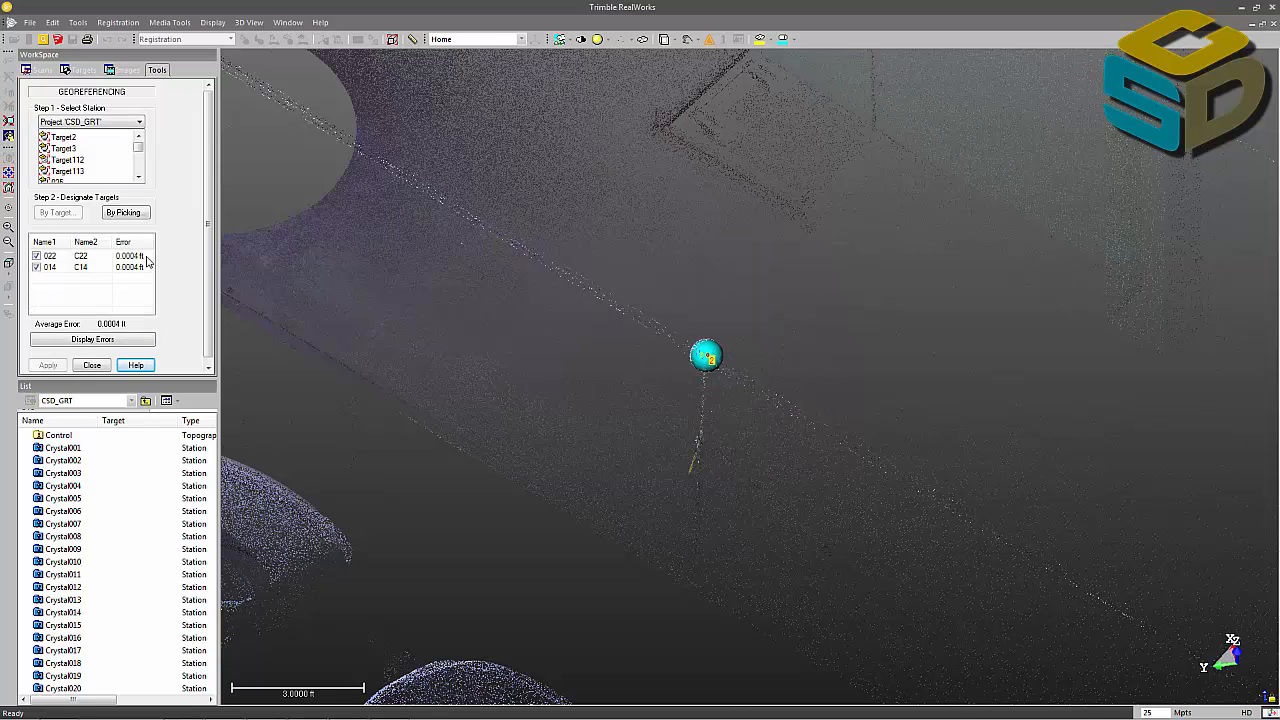
{"action": "mouse_move", "coordinate": [170, 280]}
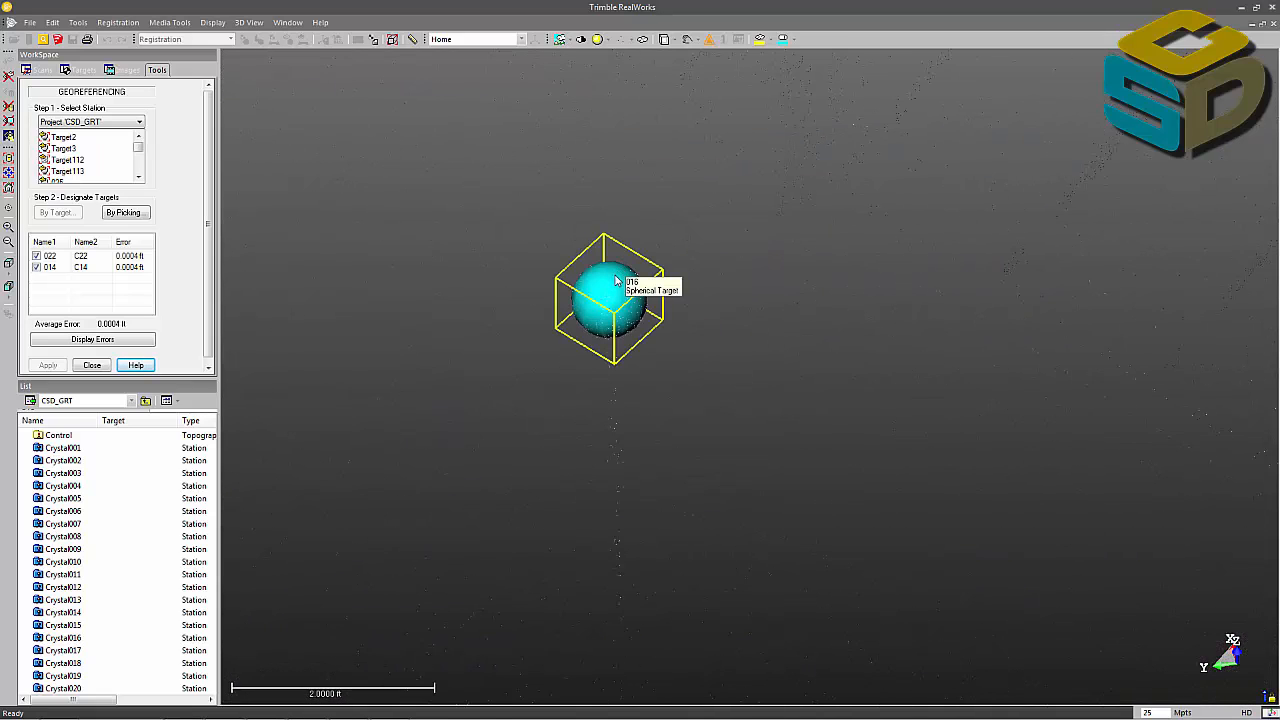
Pair two more scanned targets with control points C16 and C18 via By Target
{"action": "left_click", "coordinate": [56, 212]}
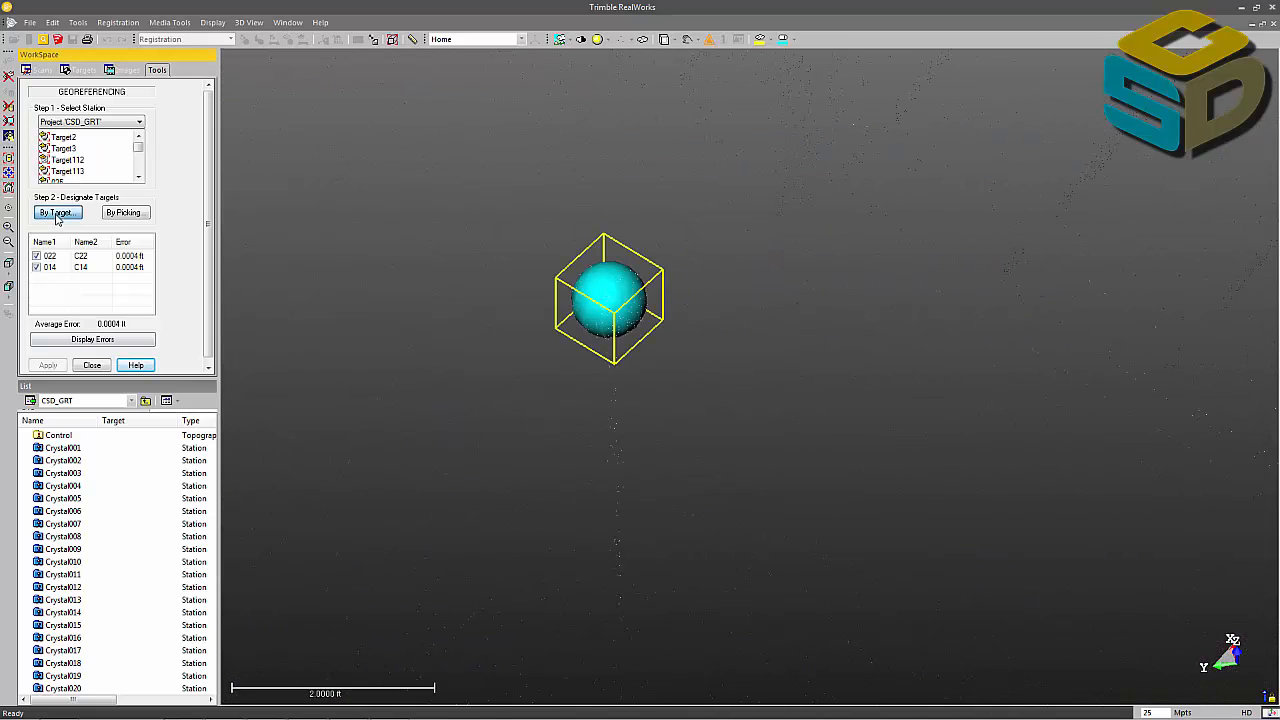
{"action": "left_click", "coordinate": [56, 212]}
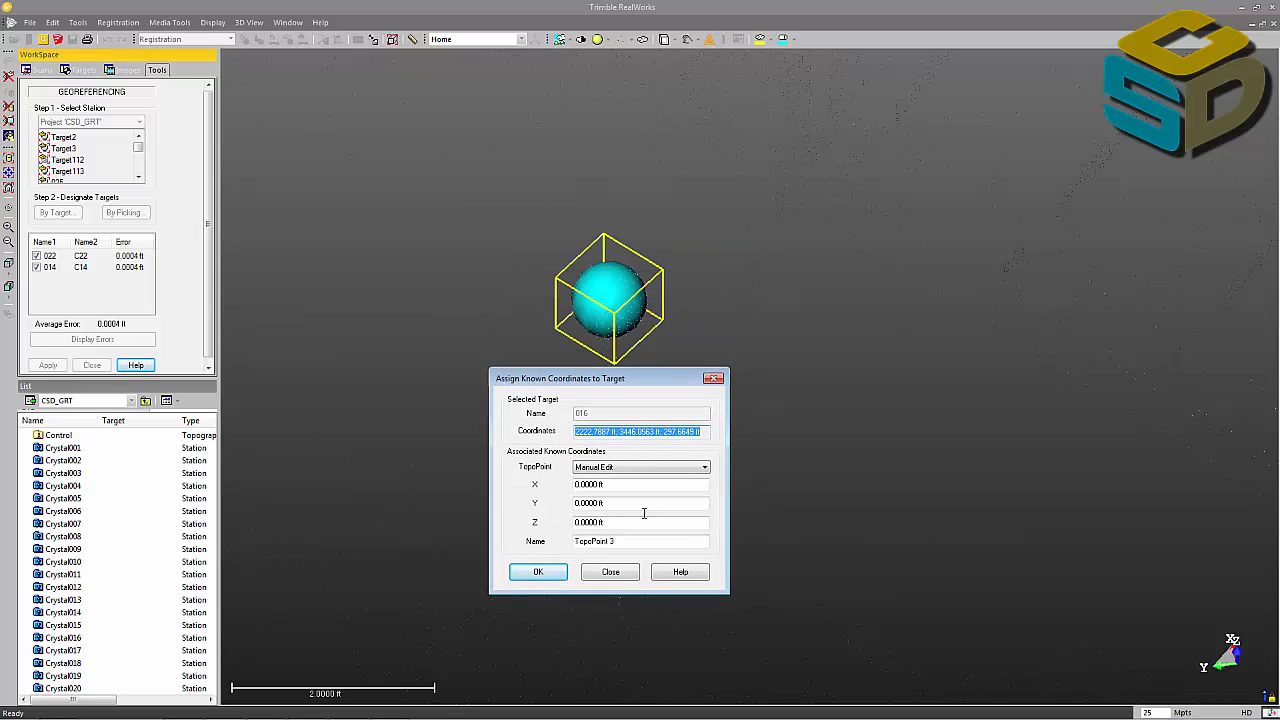
{"action": "mouse_move", "coordinate": [636, 448]}
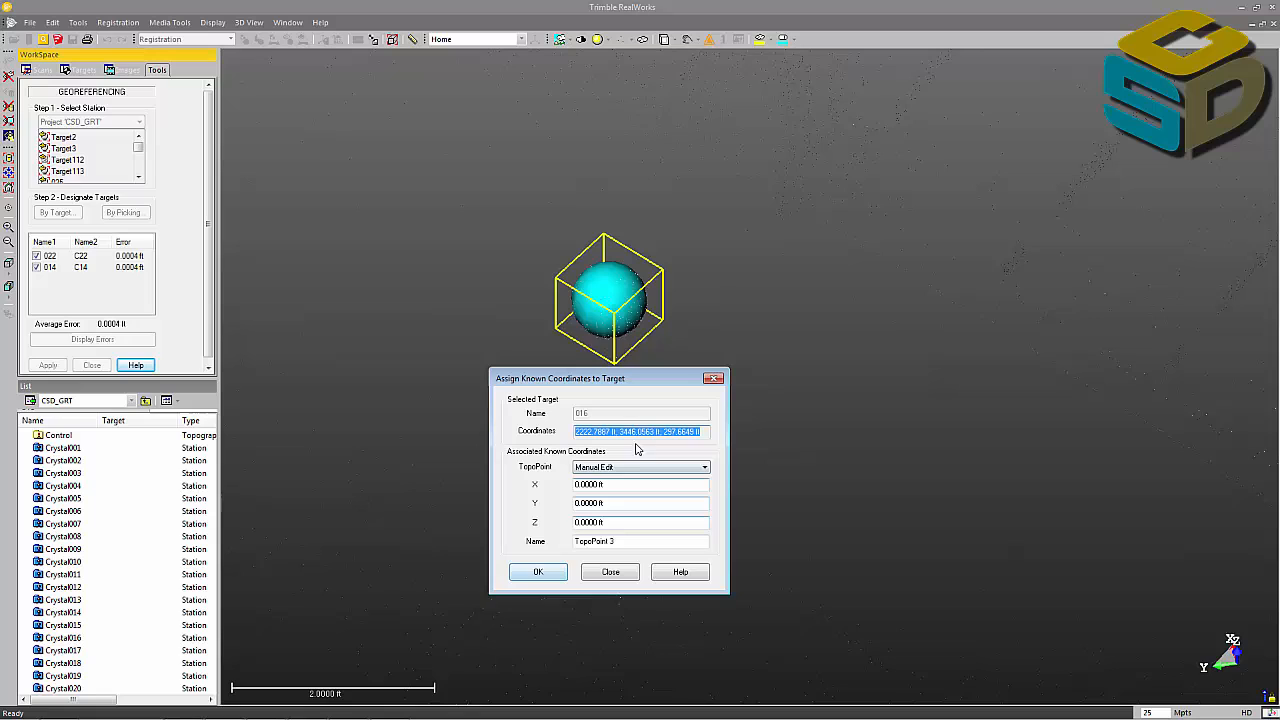
{"action": "left_click", "coordinate": [700, 468]}
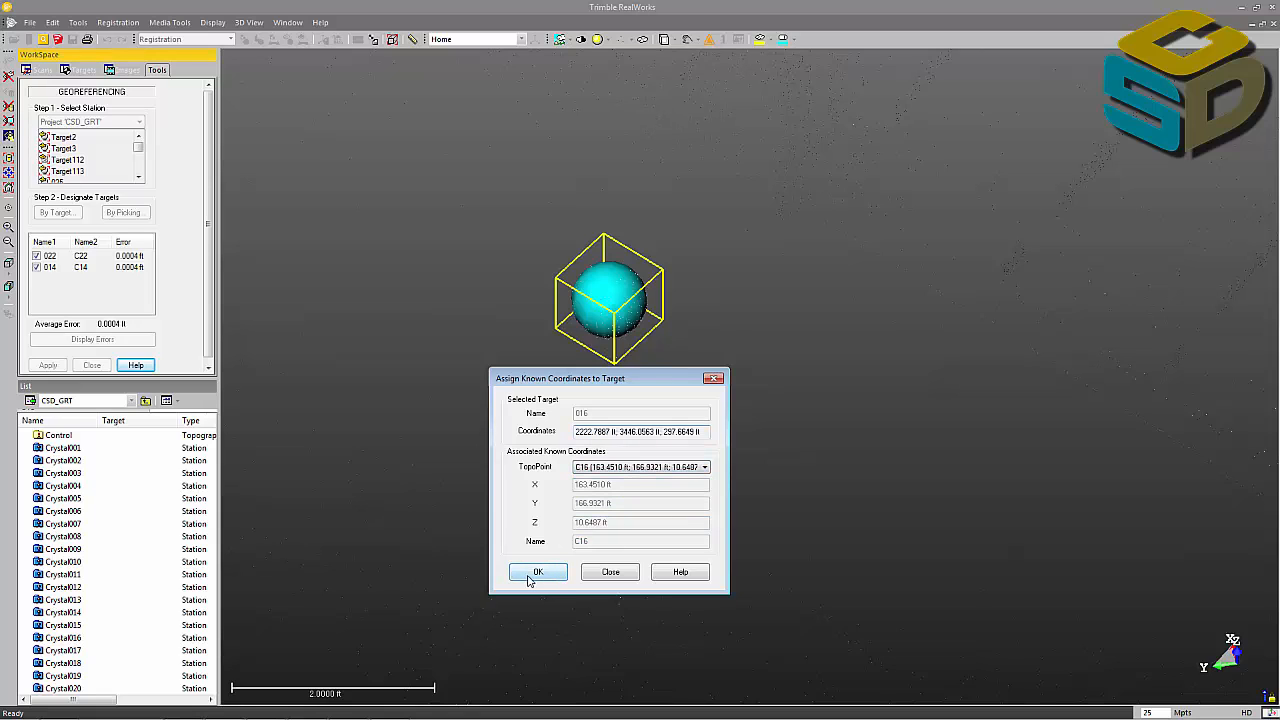
{"action": "left_click", "coordinate": [536, 572]}
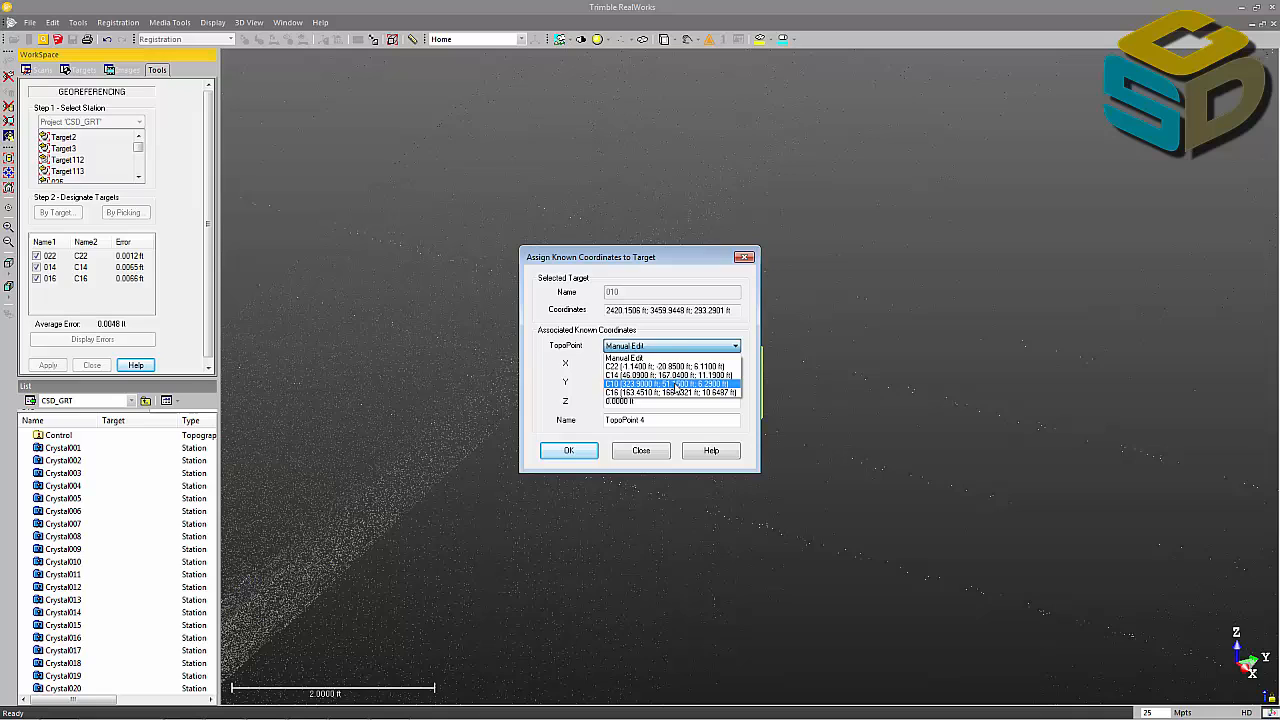
{"action": "left_click", "coordinate": [568, 450]}
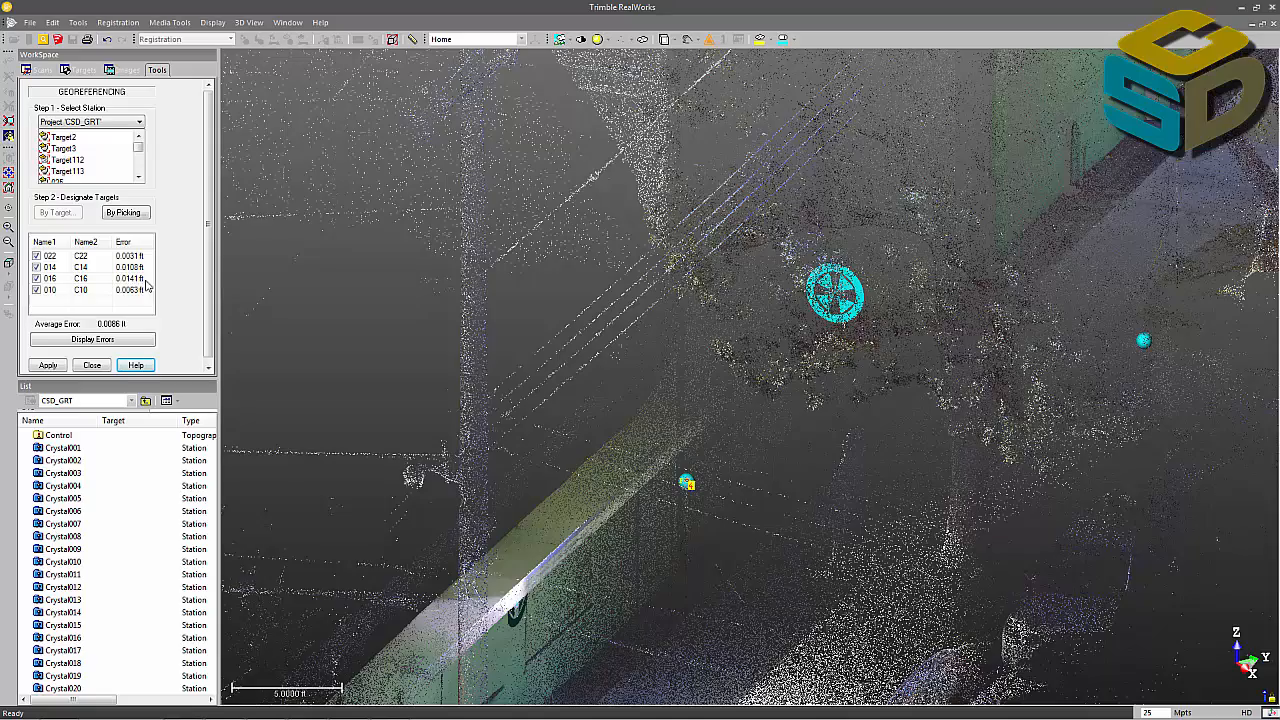
{"action": "mouse_move", "coordinate": [292, 282]}
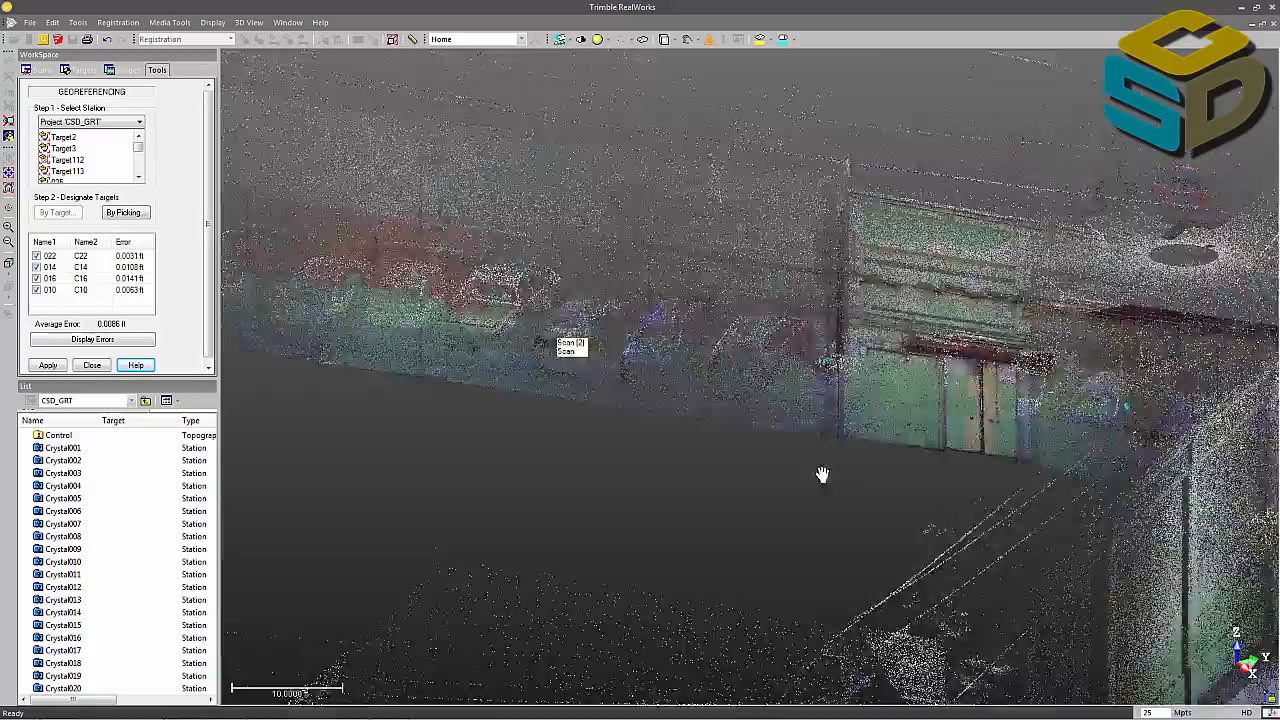
Exclude one target pair from the solution and apply the georeferencing to the cloud
{"action": "left_click_drag", "start_coordinate": [822, 474], "coordinate": [568, 344]}
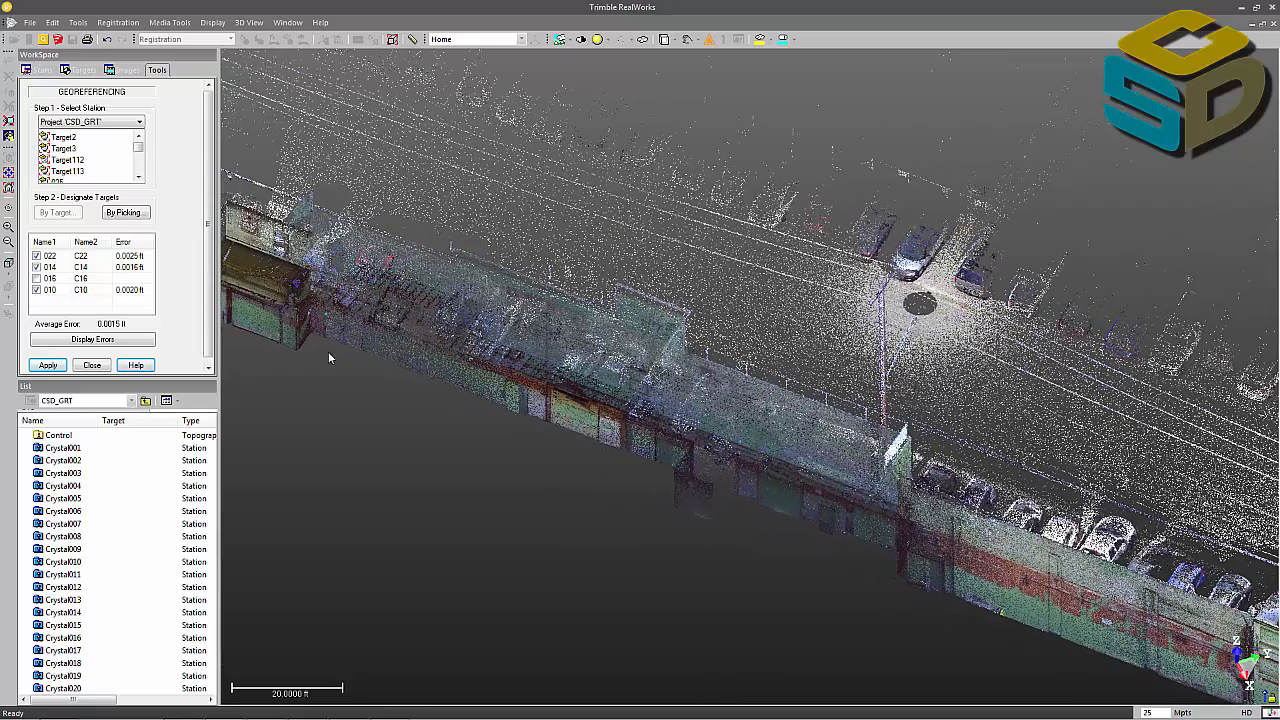
{"action": "left_click_drag", "start_coordinate": [330, 358], "coordinate": [560, 414]}
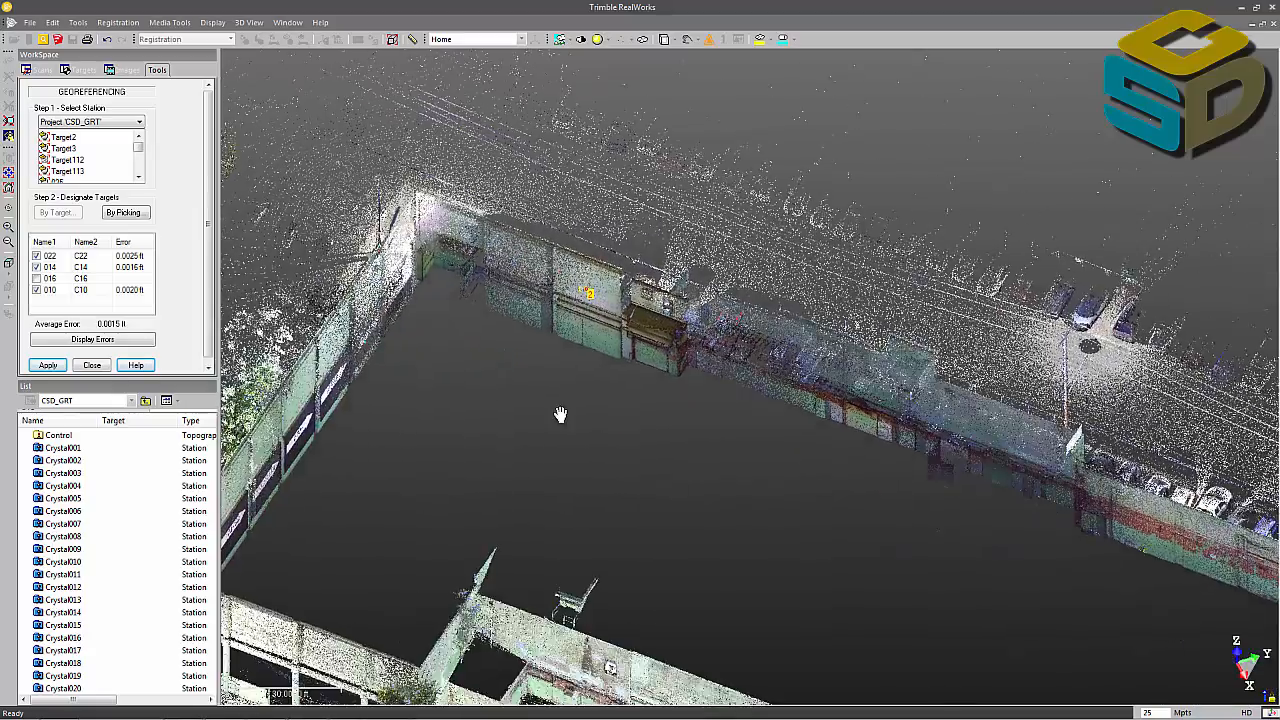
{"action": "left_click_drag", "start_coordinate": [560, 414], "coordinate": [636, 484]}
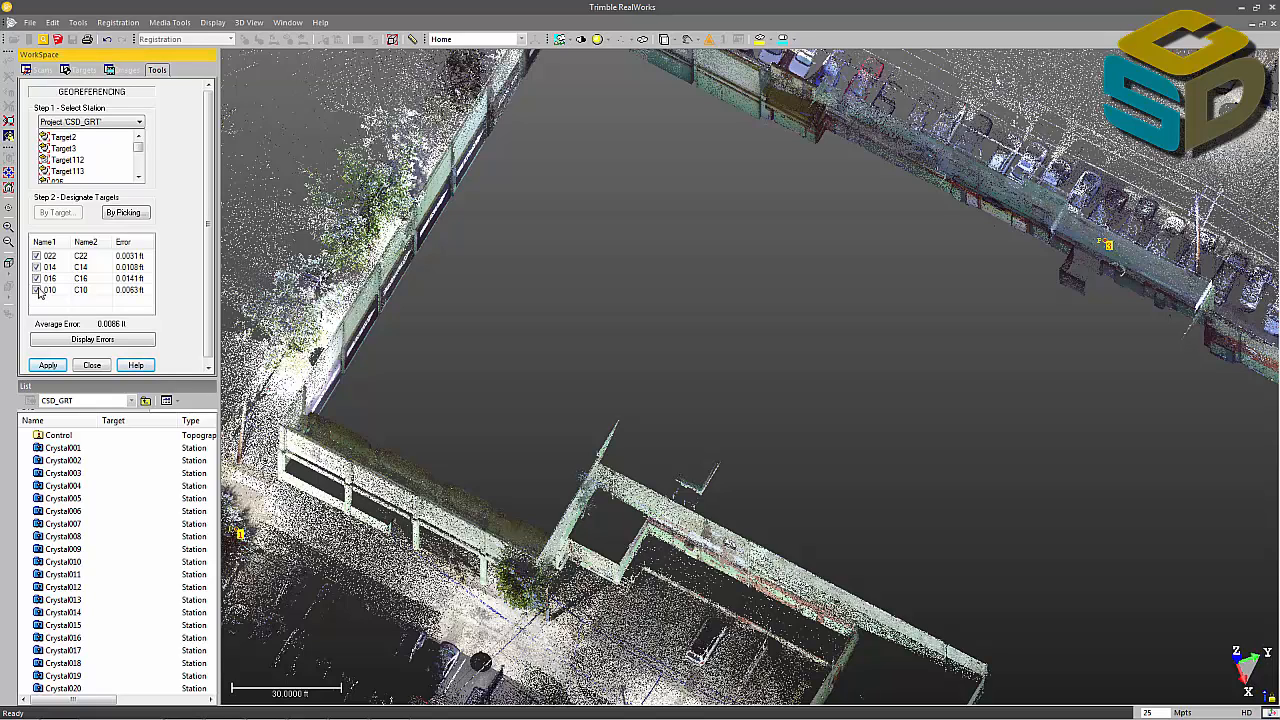
{"action": "left_click", "coordinate": [36, 290]}
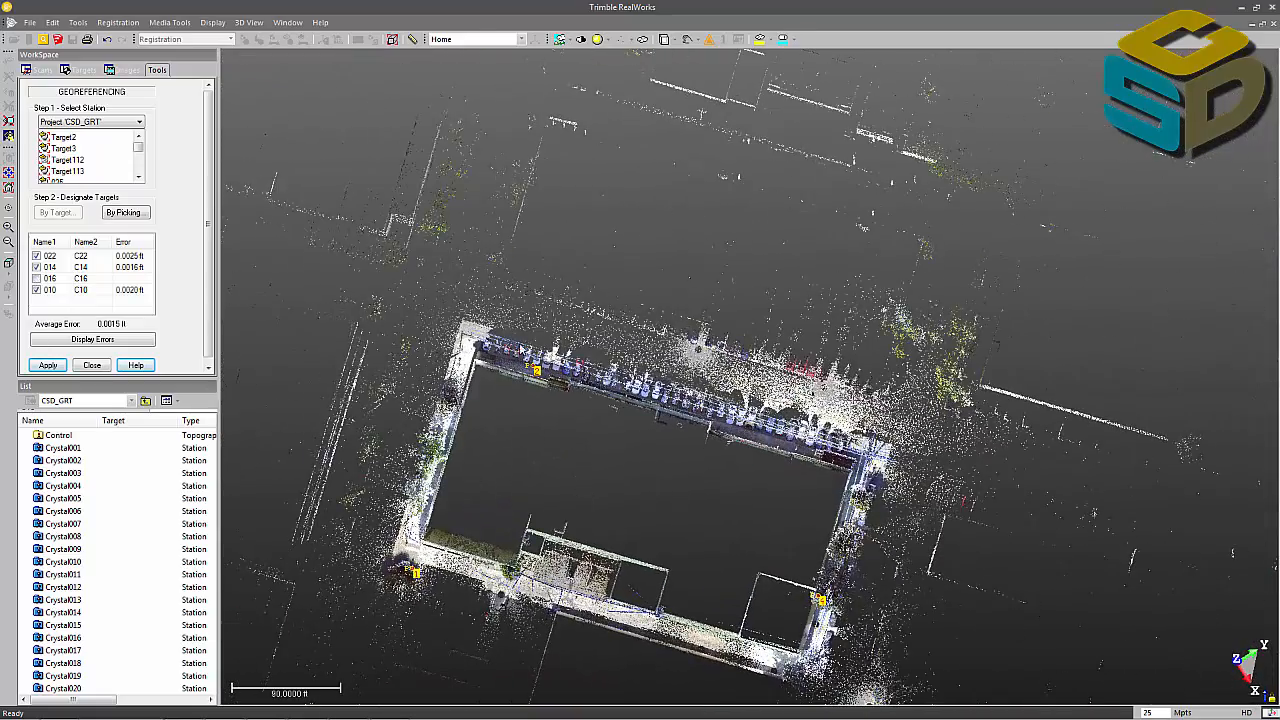
{"action": "left_click", "coordinate": [46, 364]}
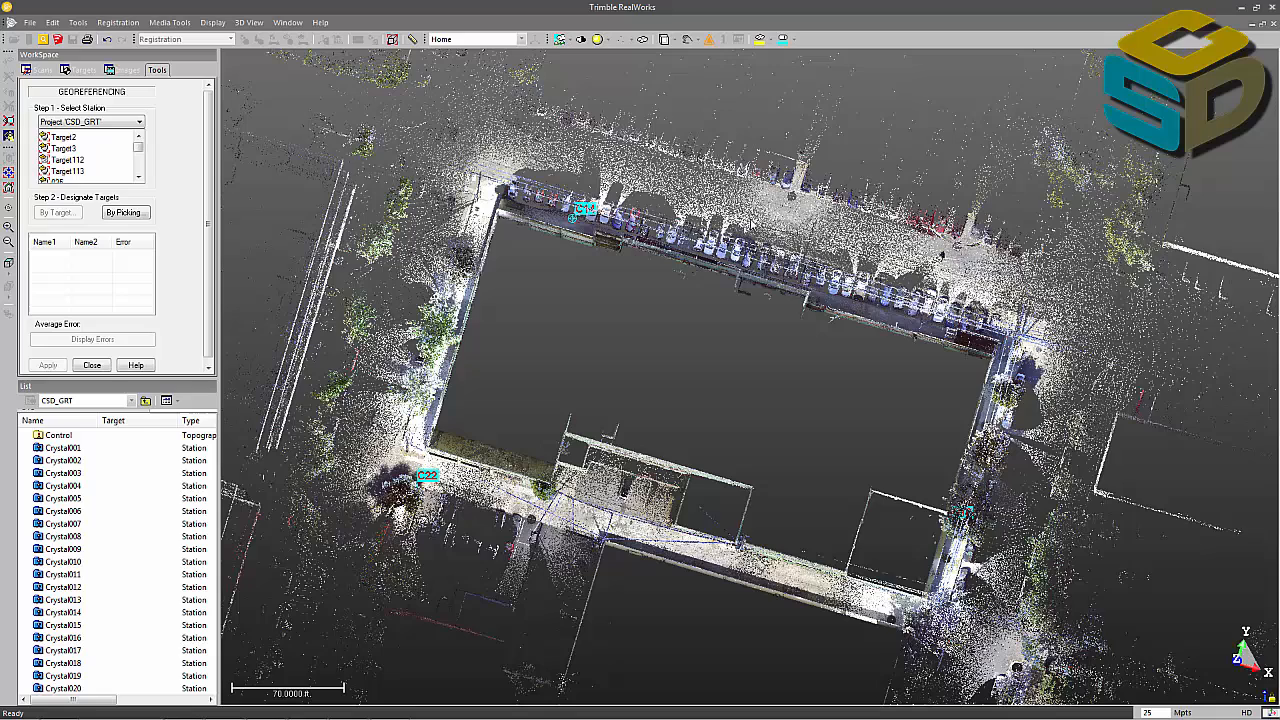
{"action": "mouse_move", "coordinate": [204, 326]}
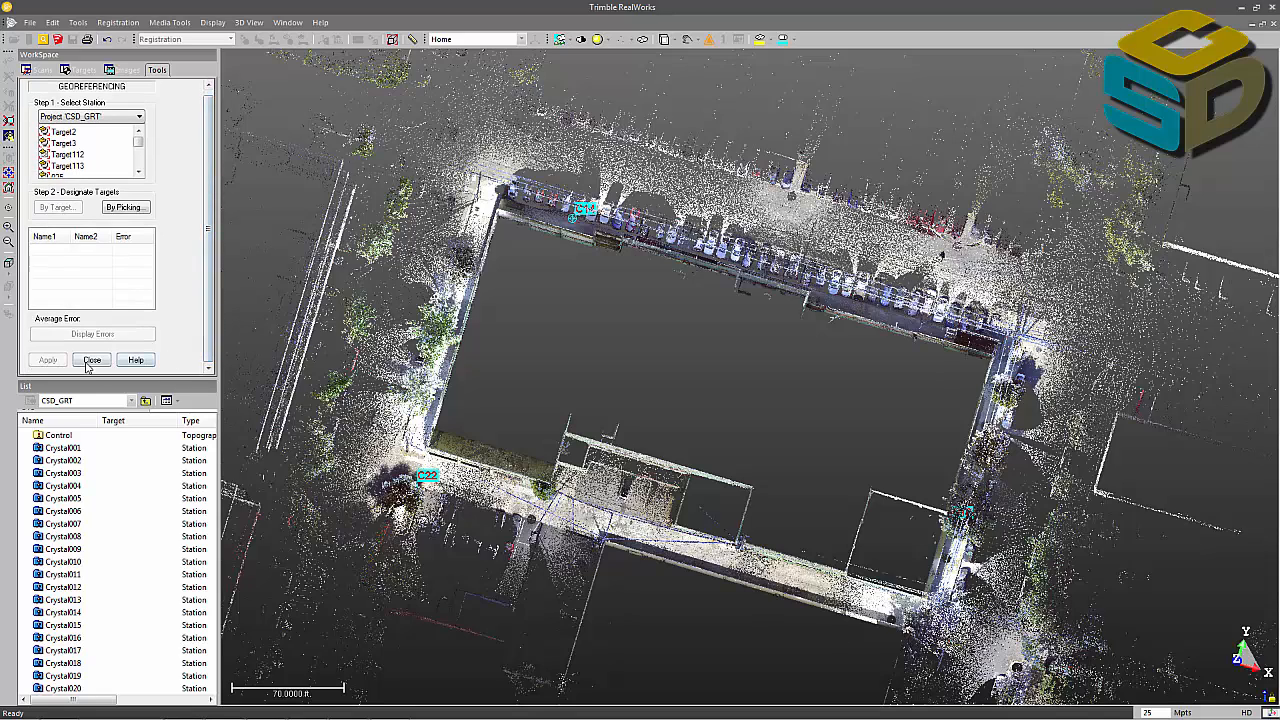
Close the Georeferencing panel, leaving the georeferenced site cloud displayed
{"action": "left_click", "coordinate": [92, 360]}
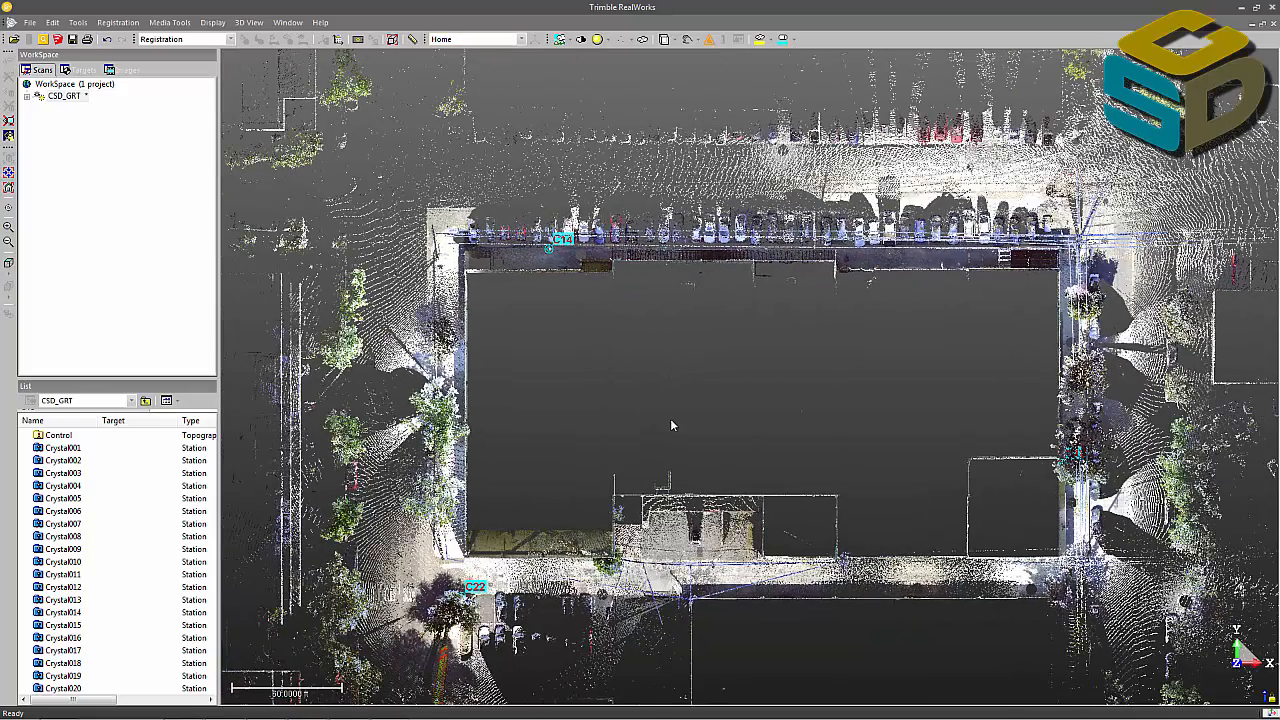
{"action": "mouse_move", "coordinate": [536, 40]}
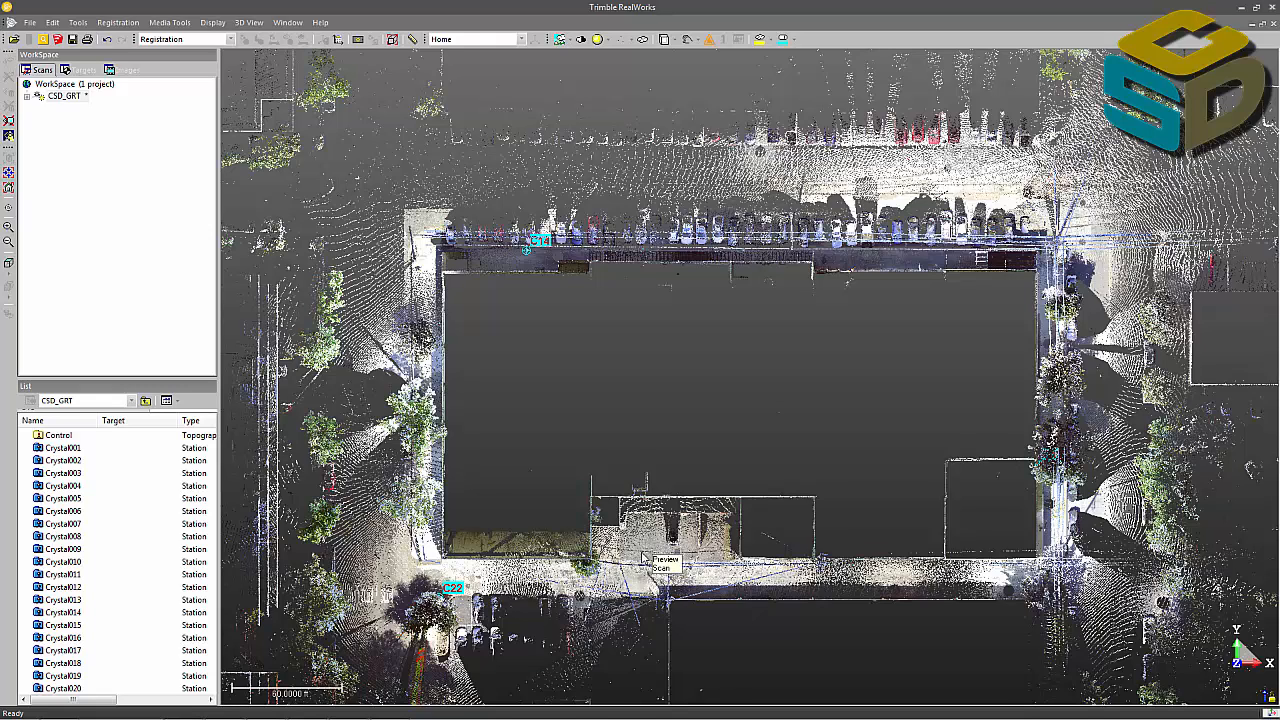
{"action": "mouse_move", "coordinate": [596, 382]}
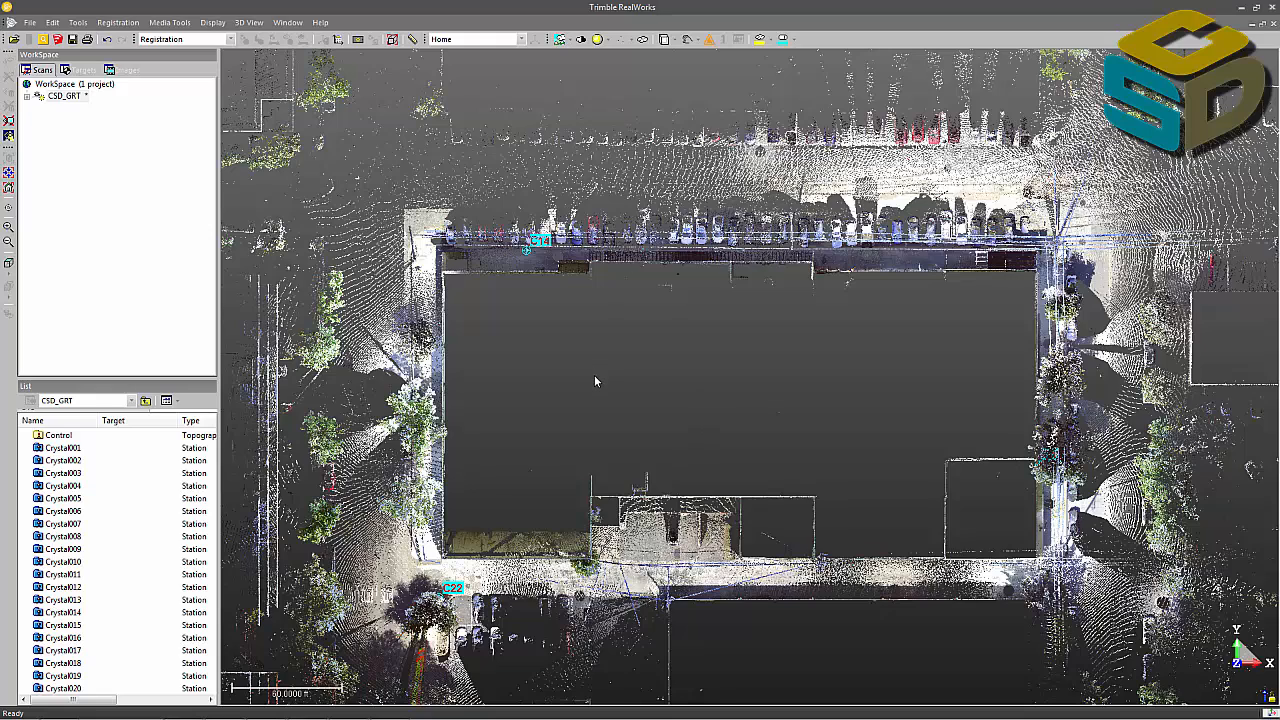
{"action": "mouse_move", "coordinate": [508, 500]}
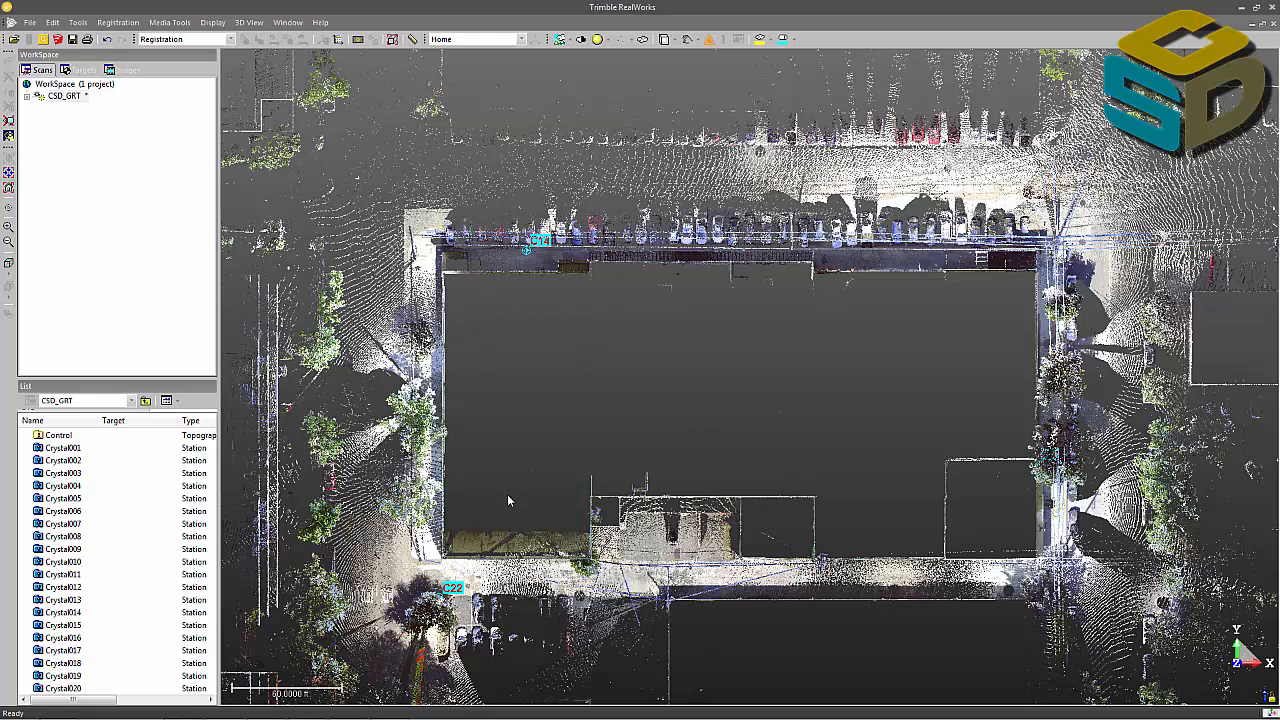
{"action": "mouse_move", "coordinate": [500, 408]}
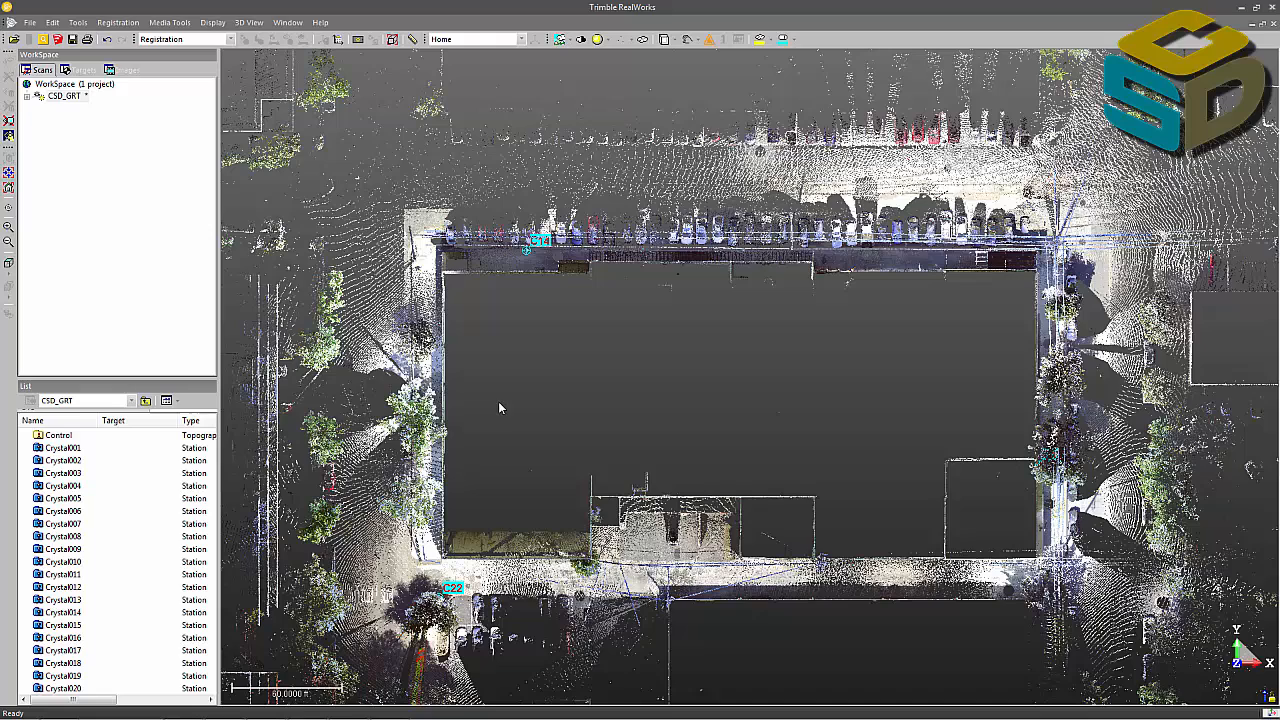
{"action": "mouse_move", "coordinate": [500, 436]}
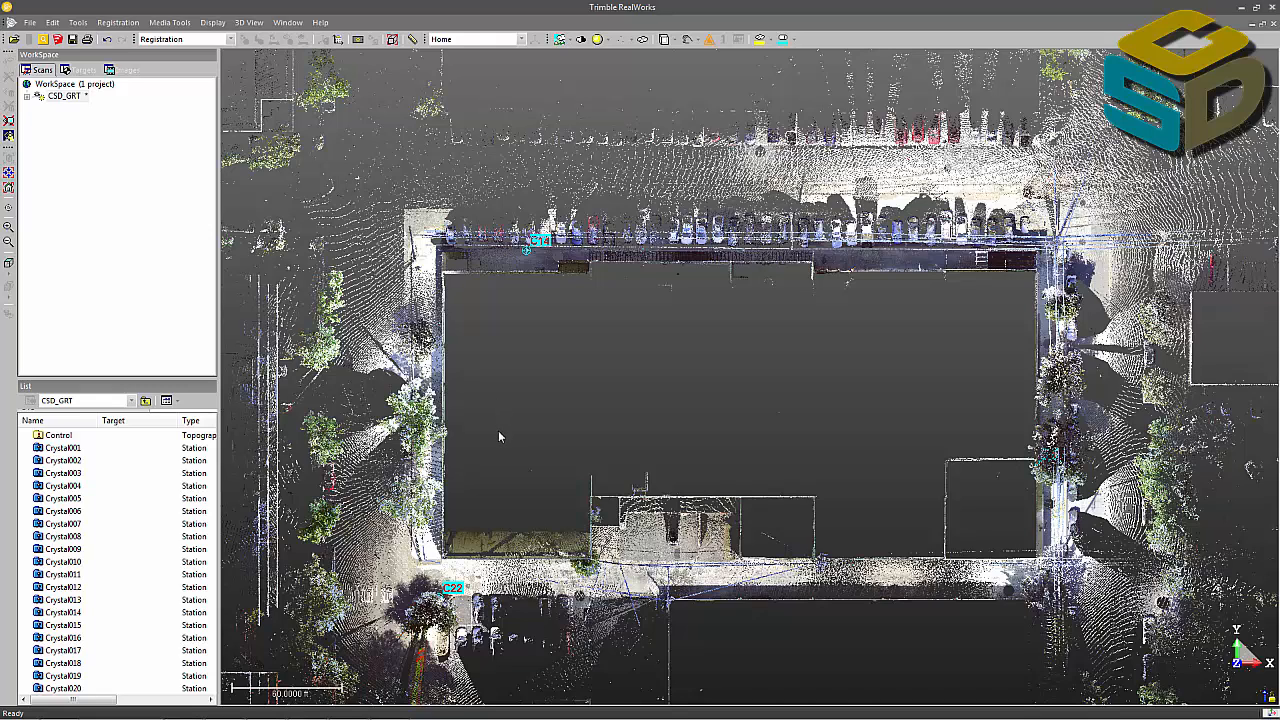